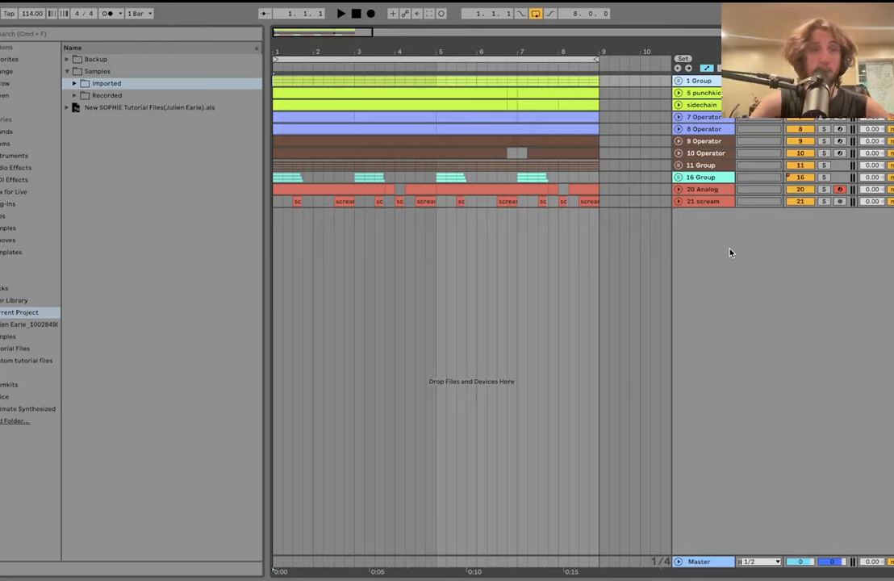
Collapse the Samples folder so only Backup, Samples and the tutorial set show
click(67, 71)
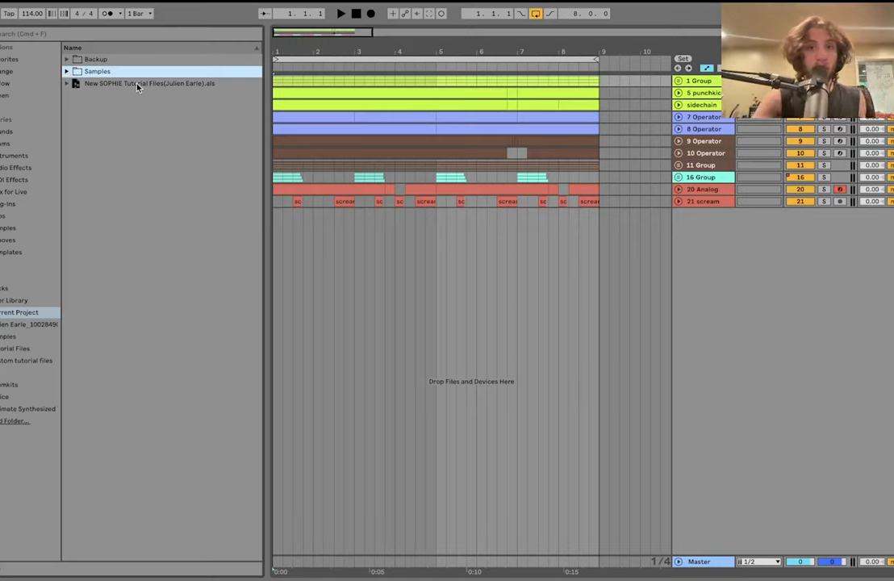
mouse_move(103, 84)
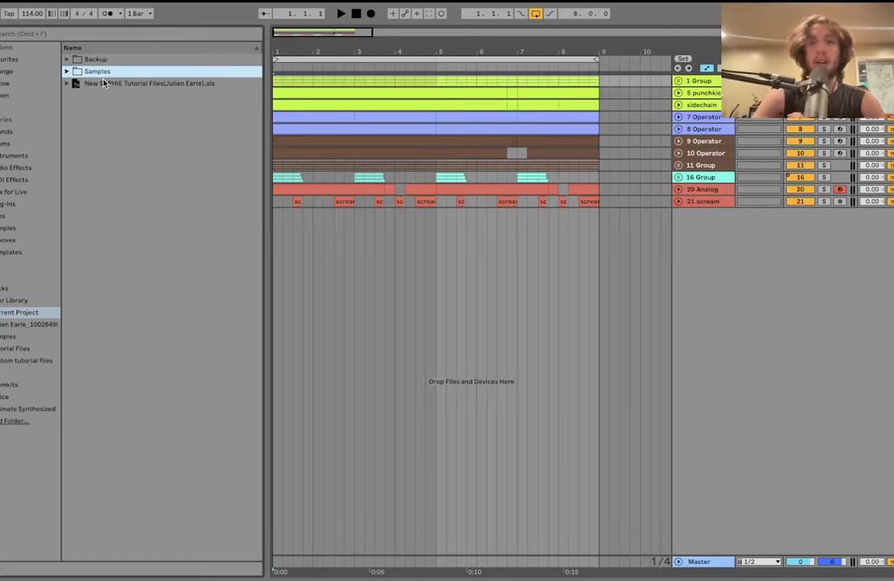
mouse_move(244, 113)
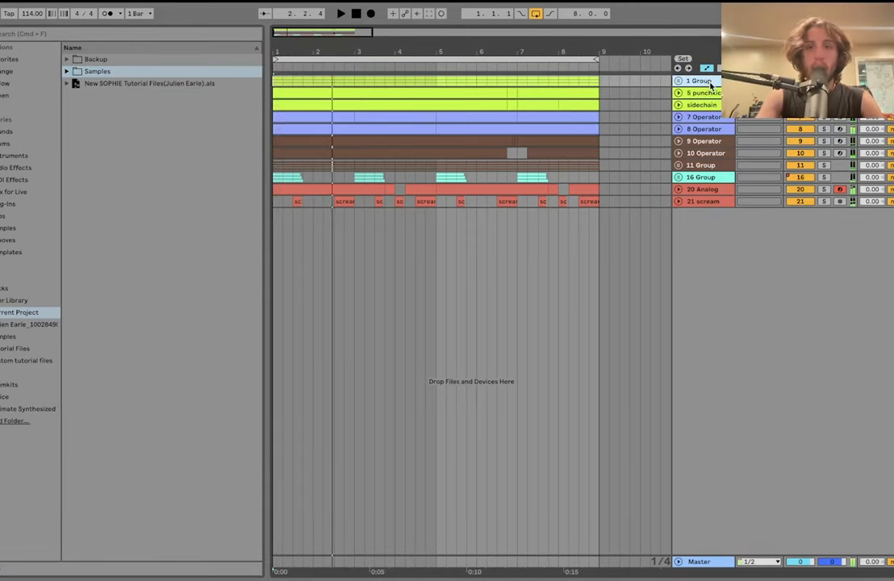
Start playback and unfold the first group to reveal its 808 Kick, Operator and punchkick tracks
click(700, 92)
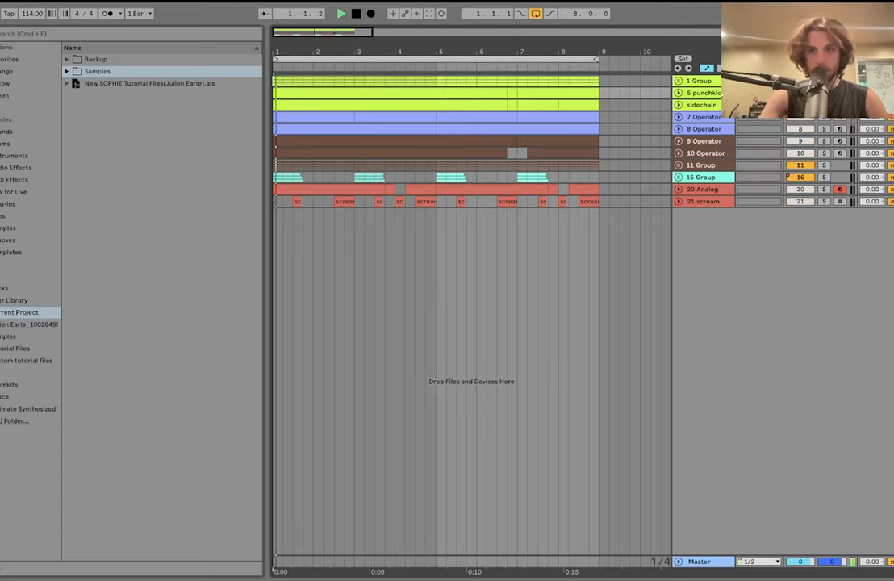
click(679, 81)
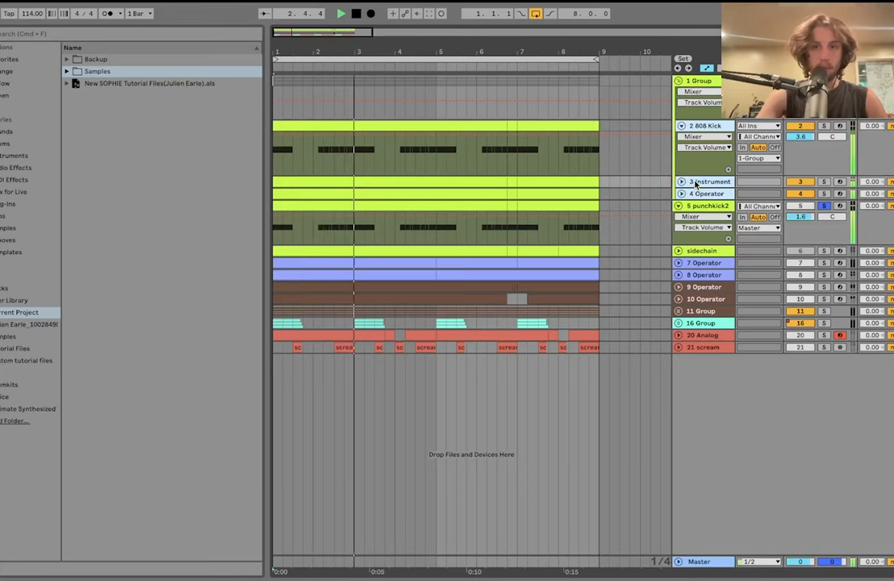
Review the punchkick3 Sampler, then bring up the Operator track's Operator synth
click(681, 181)
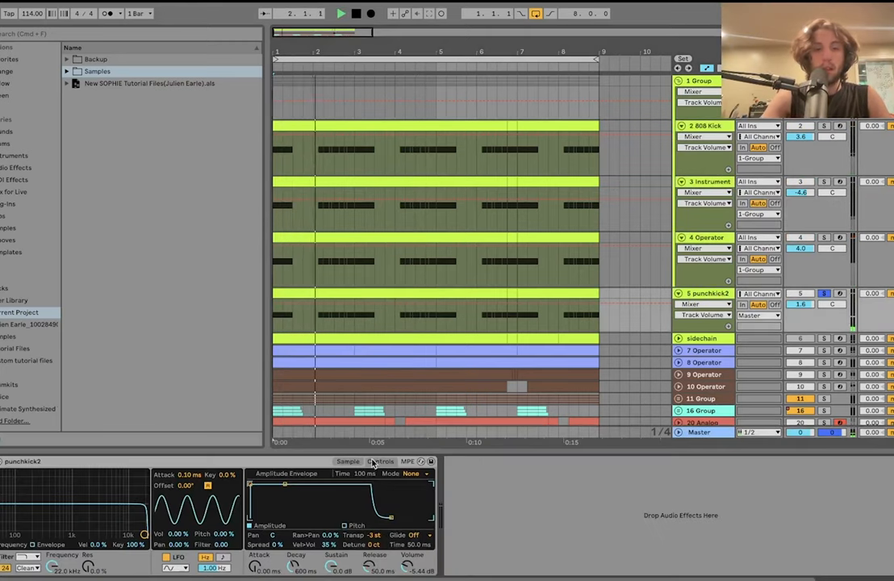
click(347, 461)
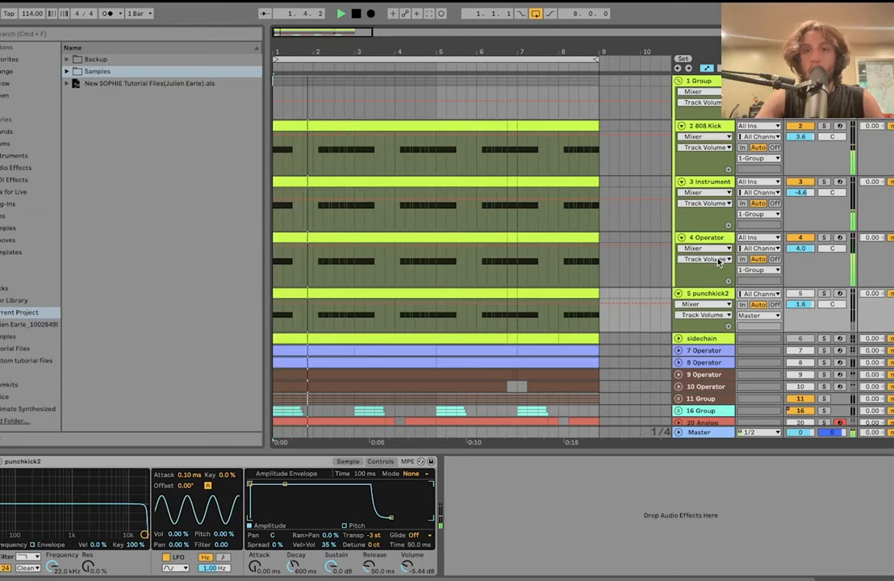
click(355, 13)
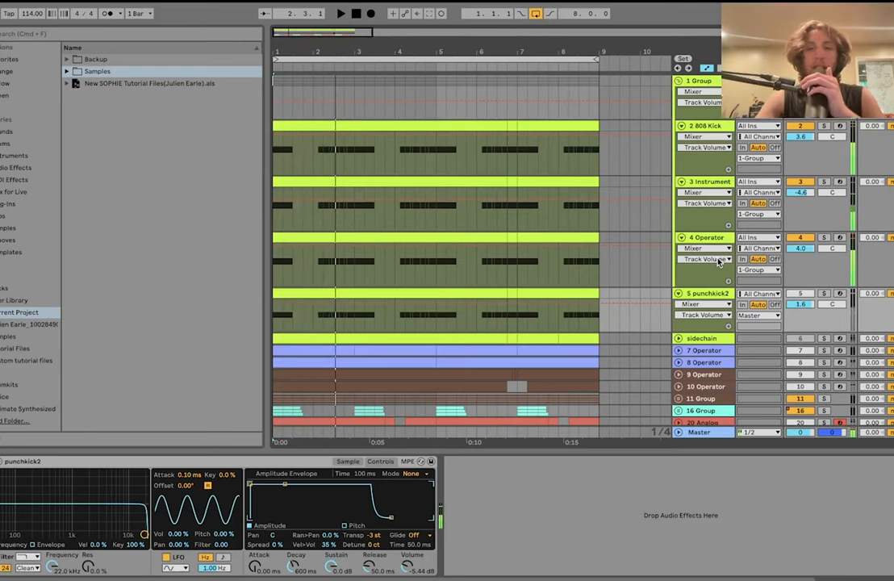
click(823, 237)
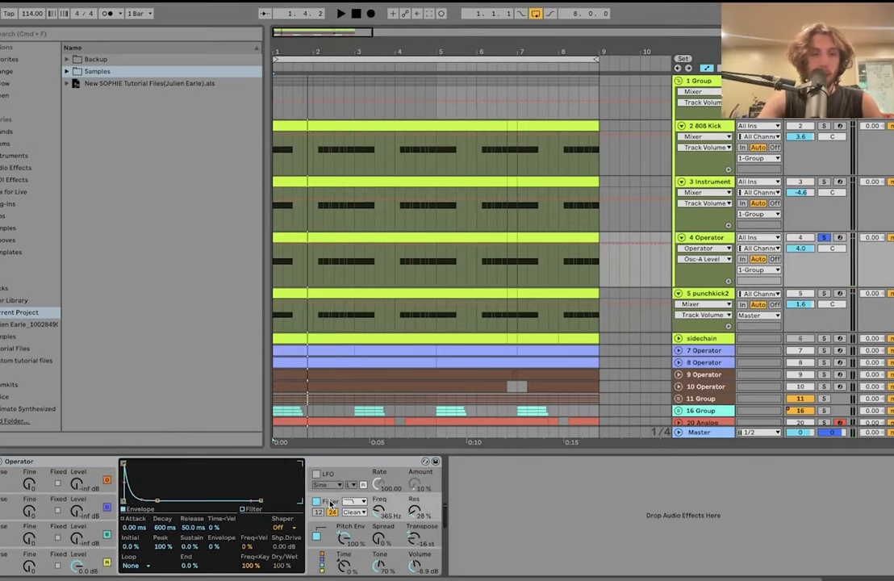
Show the 808 Kick track's sampler with its chorus, saturator and amp effects
click(325, 512)
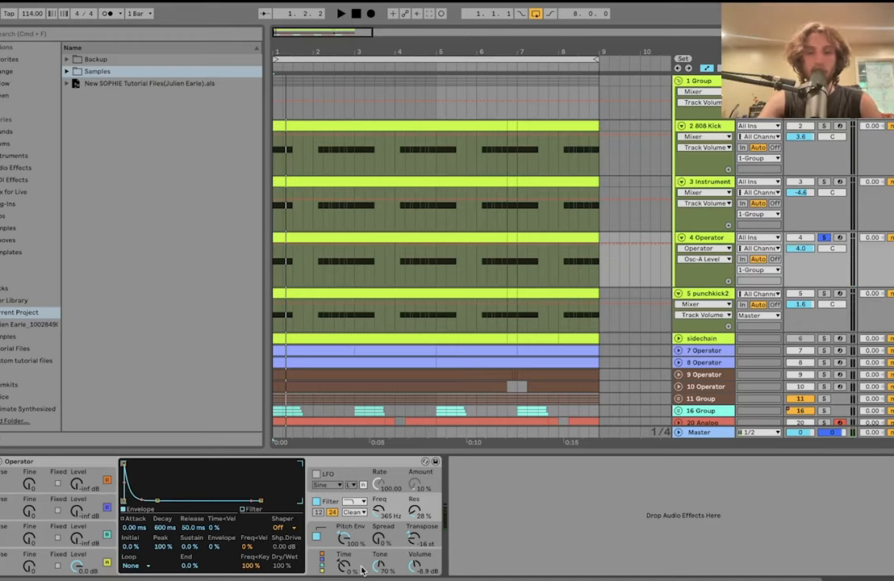
click(340, 13)
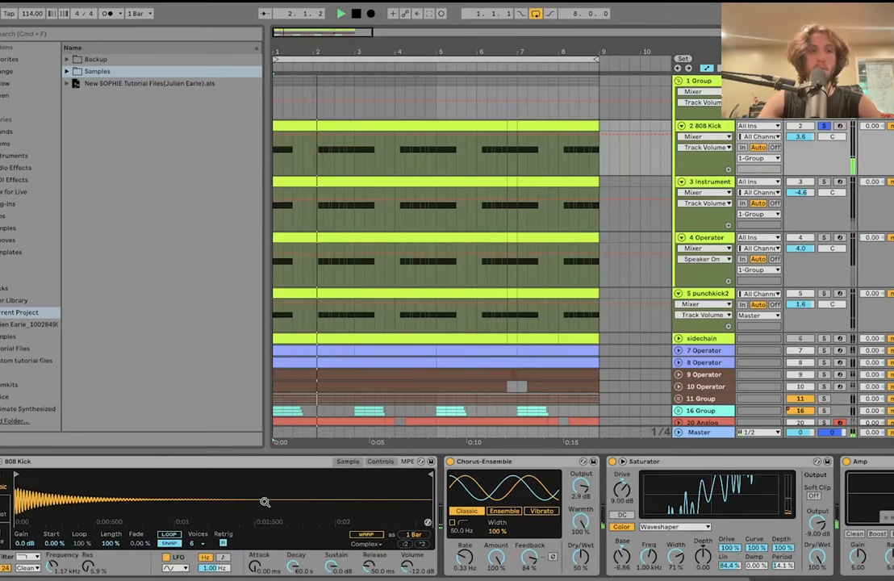
Stop playback, reveal the Imported samples with 808 Kick.wav, and scroll the kick chain to EQ Eight
click(370, 12)
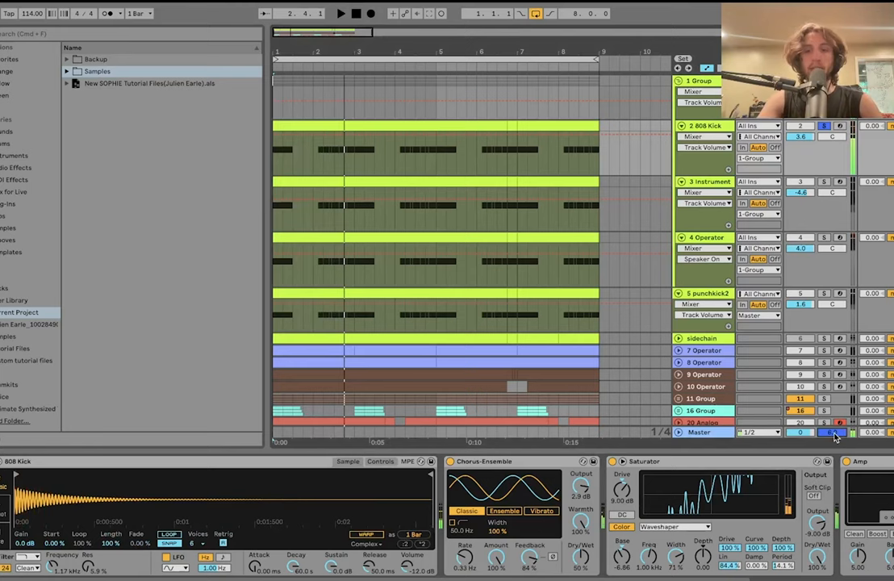
click(67, 71)
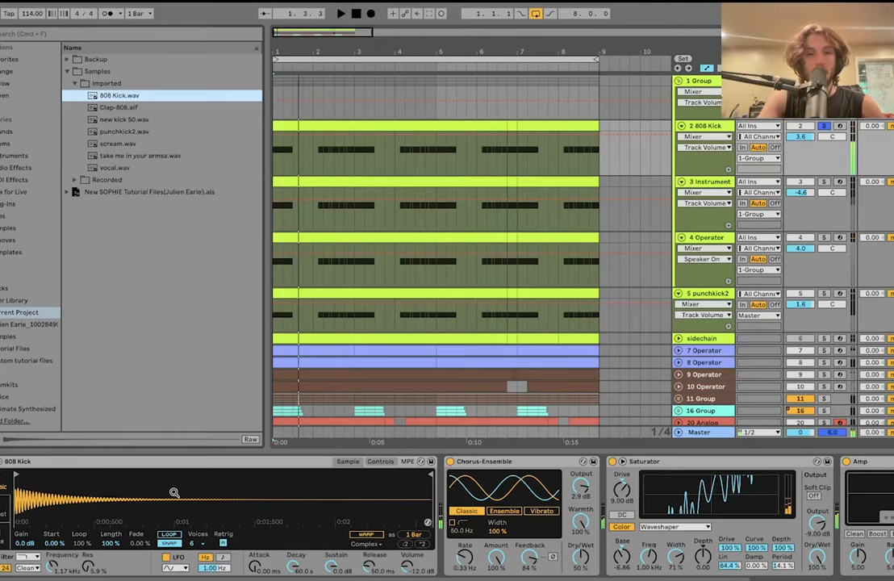
click(381, 462)
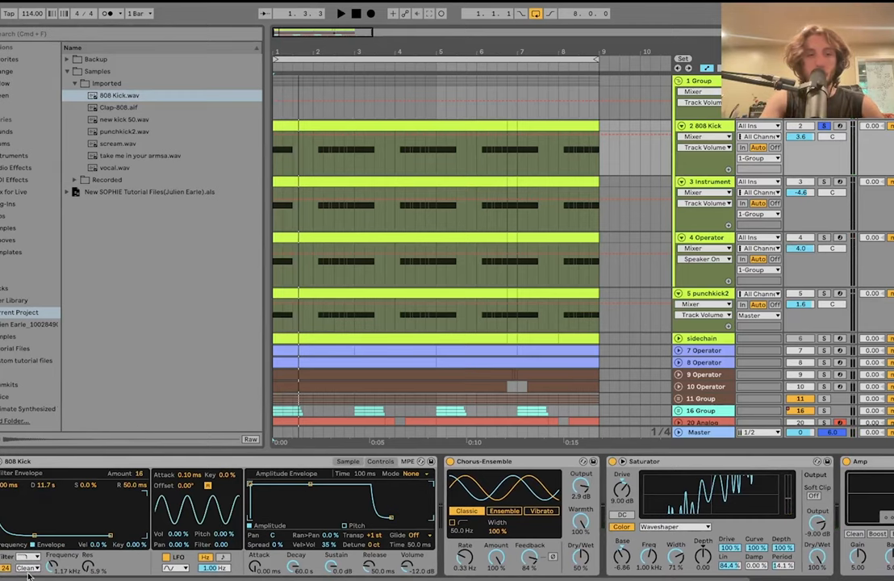
click(341, 13)
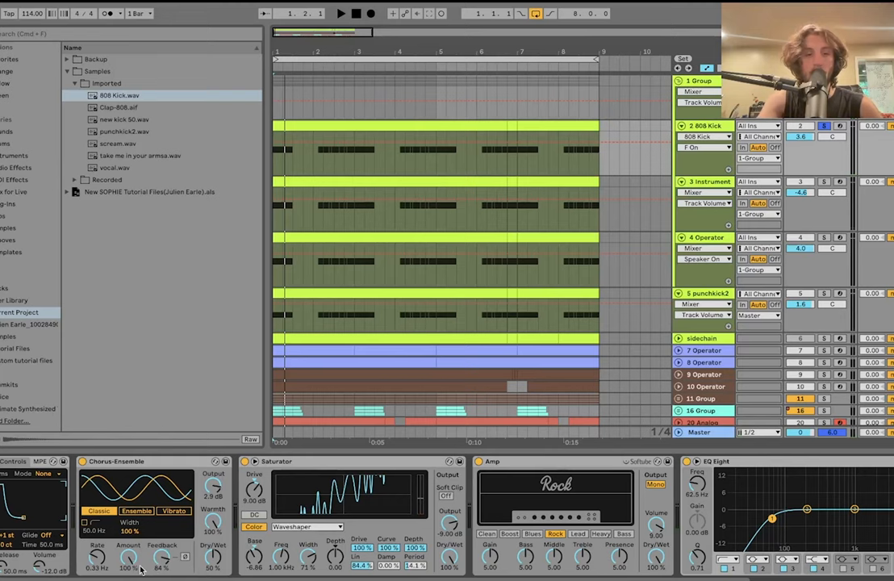
Audition the kick through EQ Eight's spectrum, then show the Instrument Rack holding the 808 Kick sampler
click(340, 13)
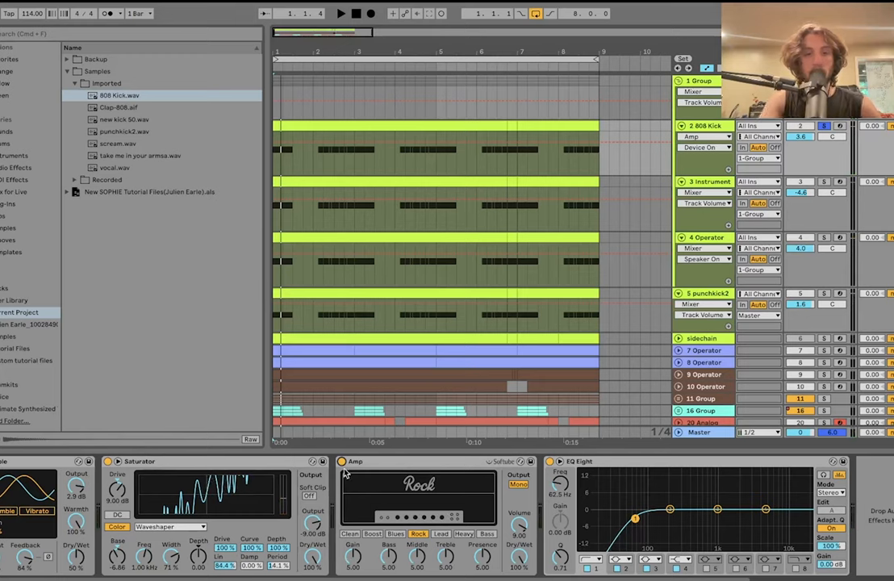
click(341, 13)
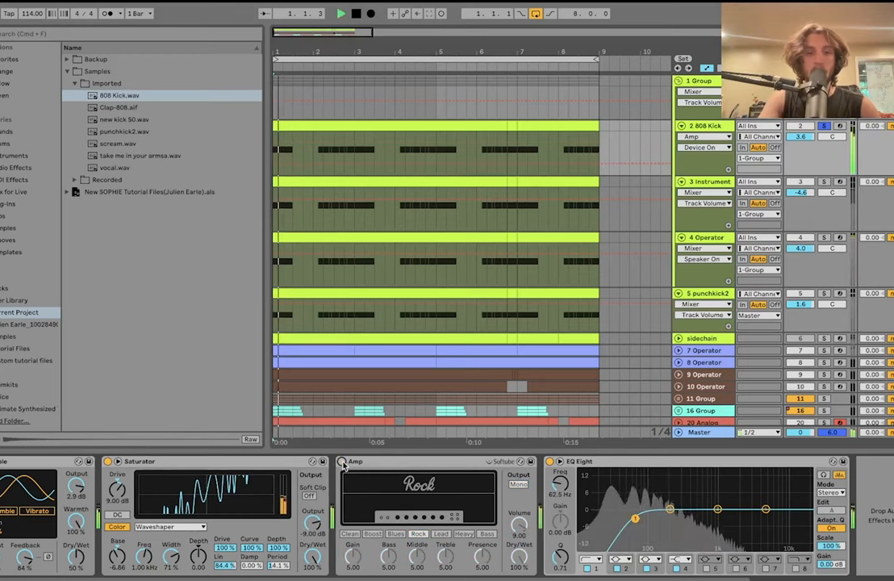
click(341, 13)
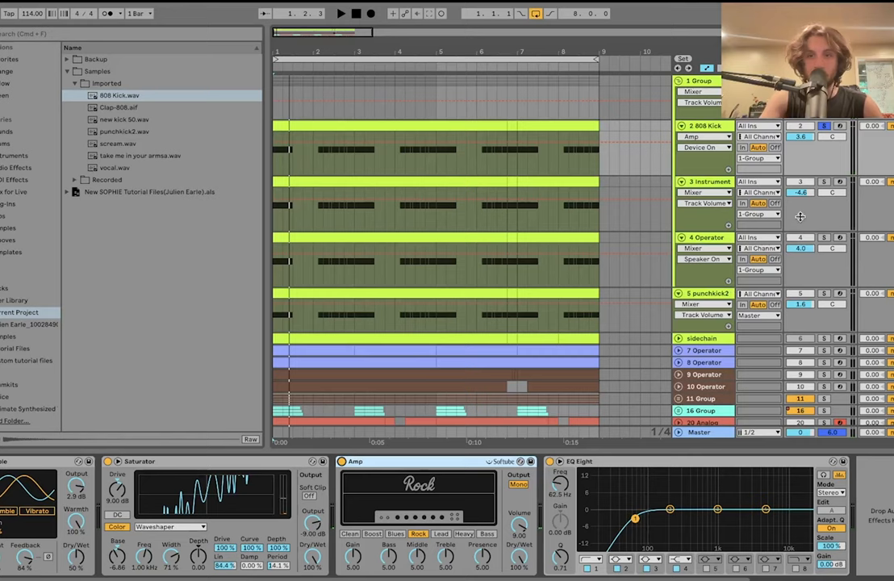
click(704, 181)
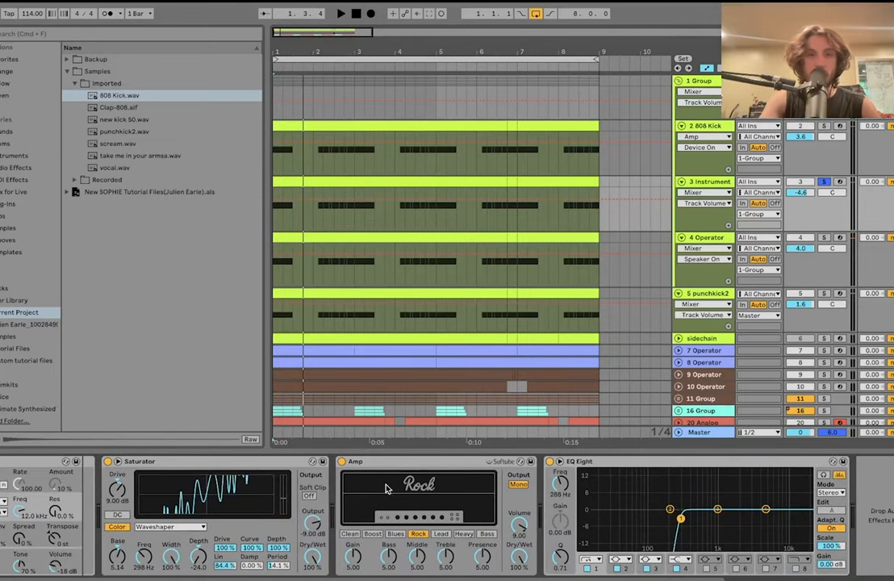
mouse_move(690, 479)
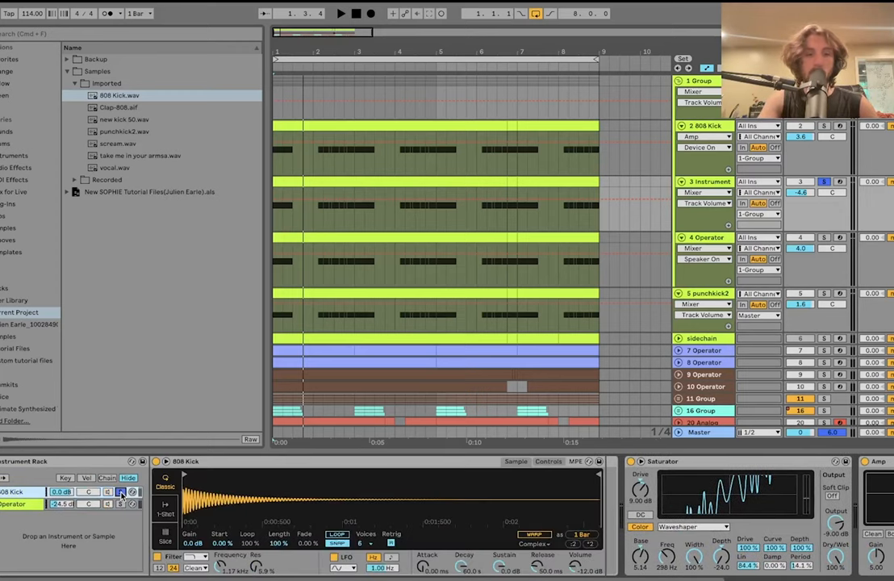
Bring up another track's Compressor followed by an EQ Eight steep low-cut
click(339, 13)
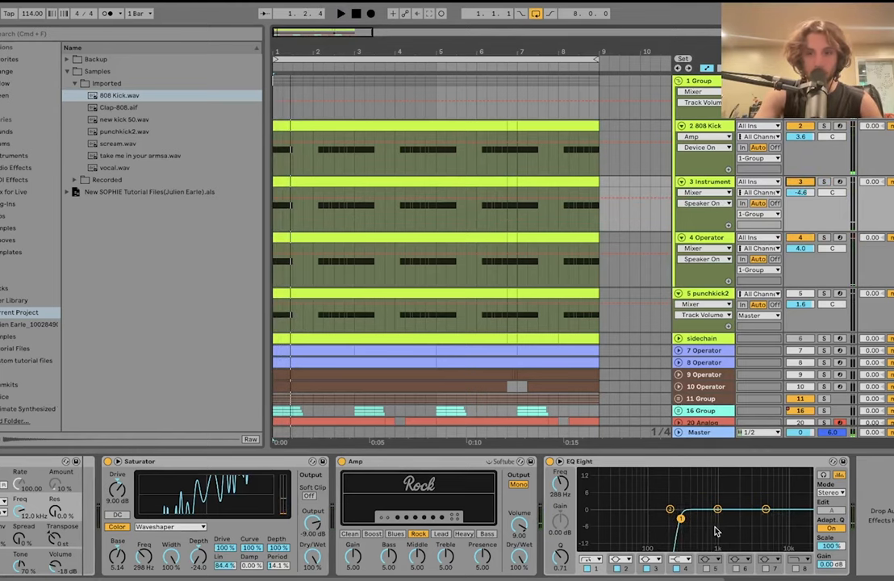
click(699, 81)
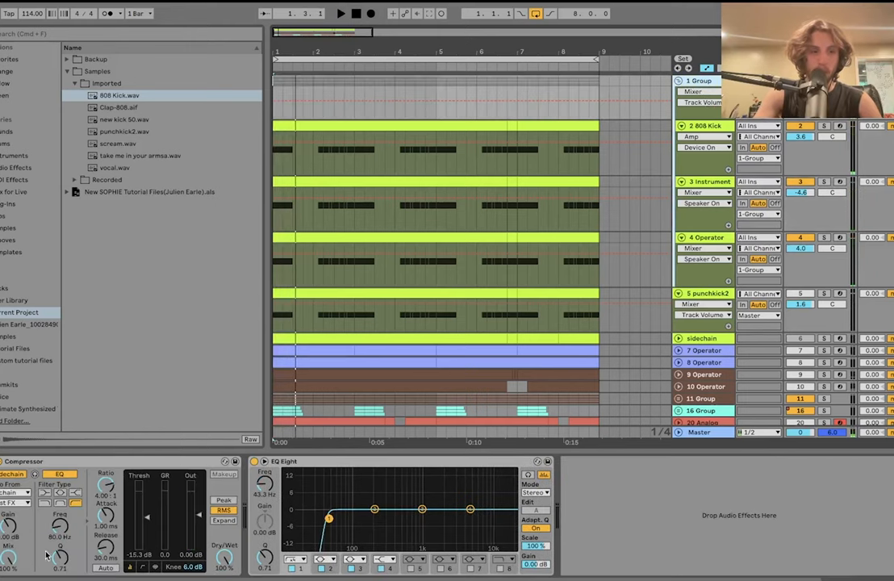
mouse_move(757, 381)
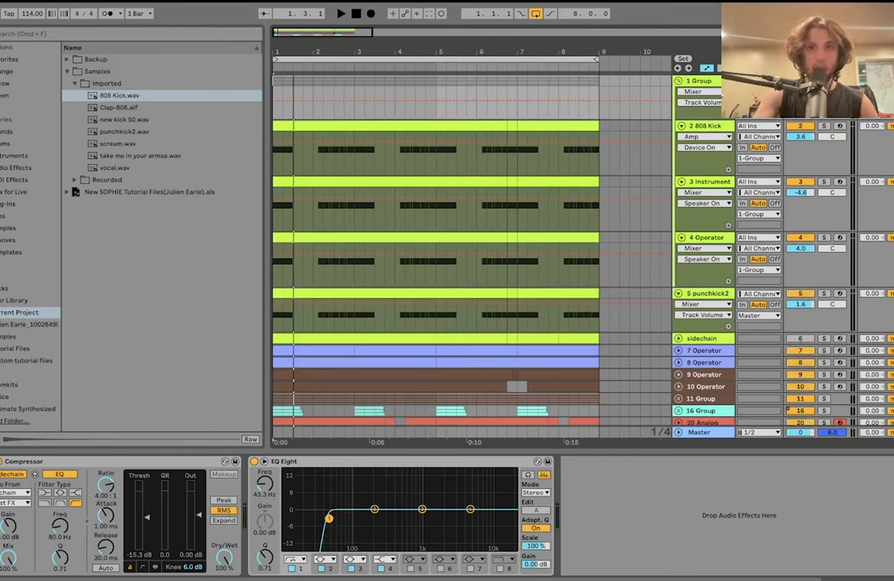
click(341, 12)
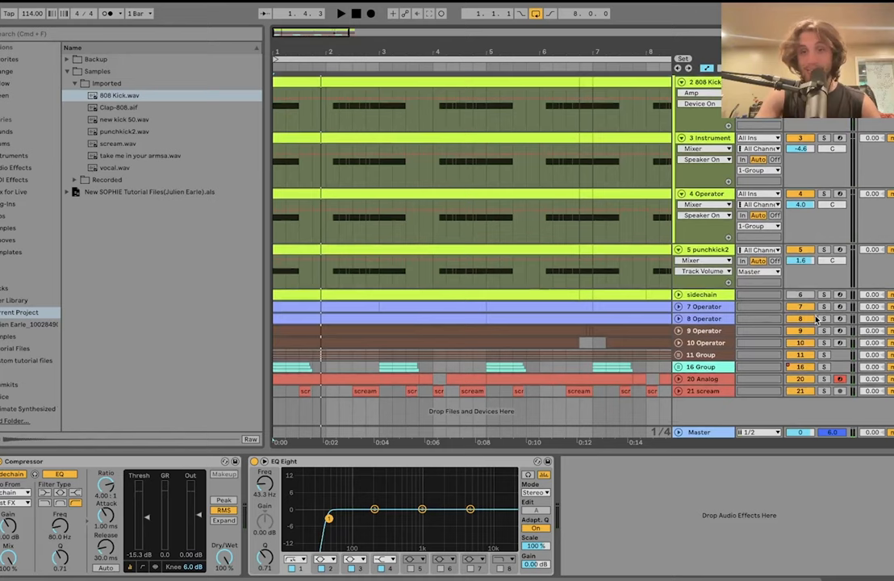
Review the group's Drum Buss, then an Operator track's synth with chorus, delay and overdrive effects
click(823, 318)
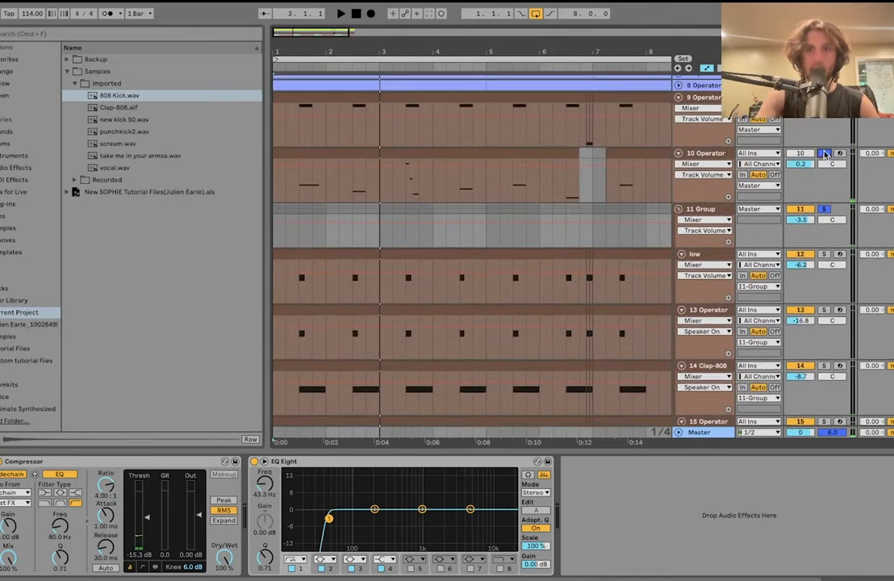
click(696, 210)
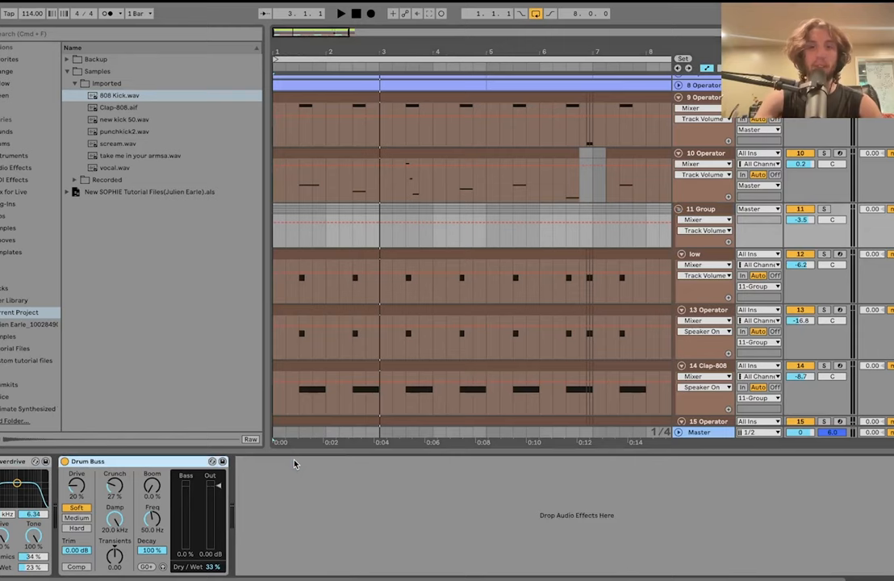
click(823, 153)
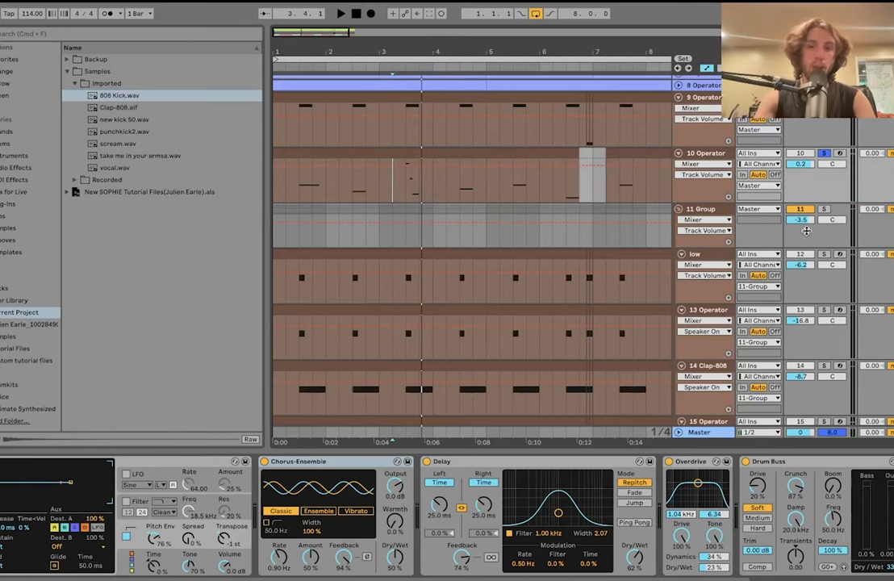
click(824, 208)
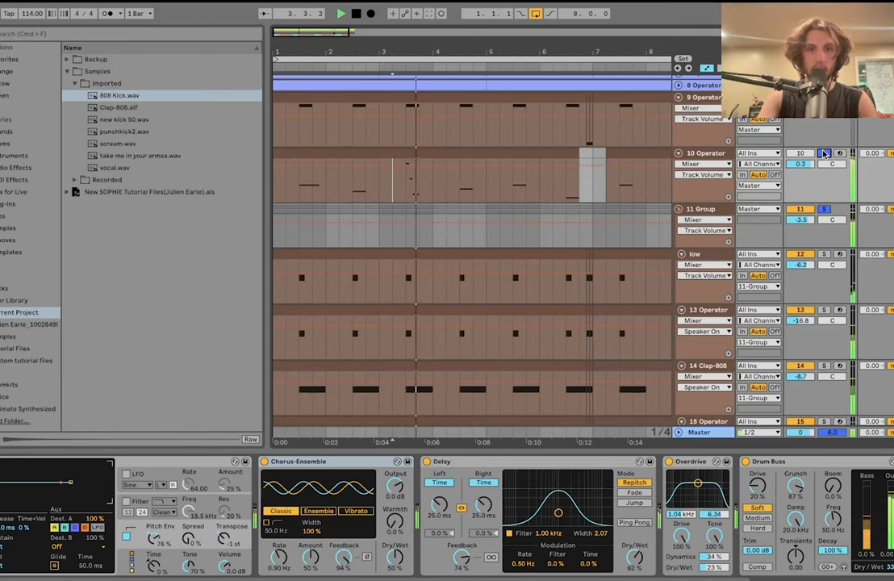
click(823, 153)
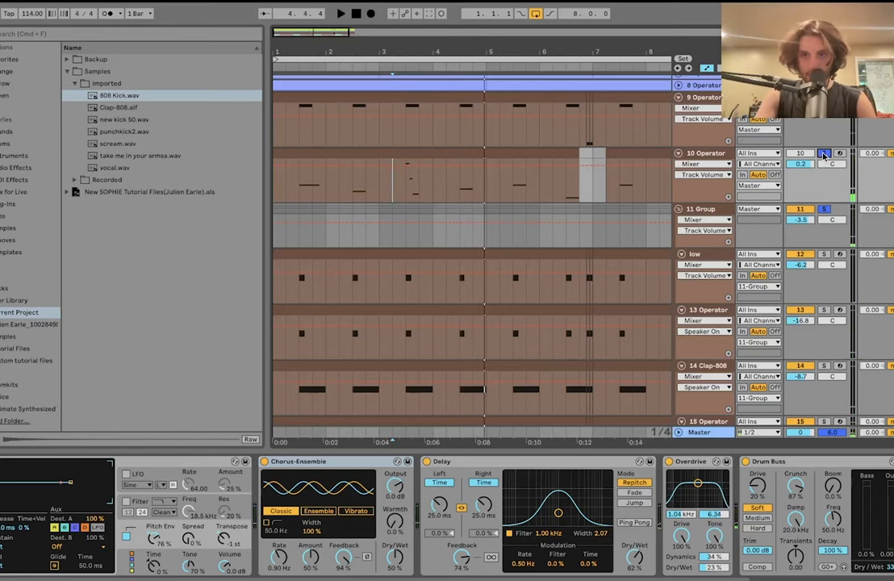
scroll(down, 3)
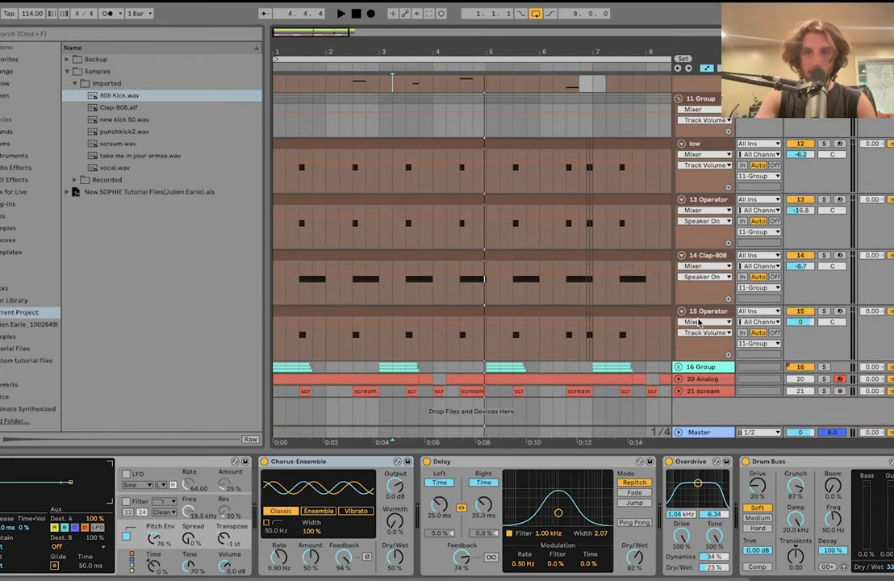
Show the low track's Drum Buss, EQ Eight and EQ Three chain with its Device On automation
click(702, 310)
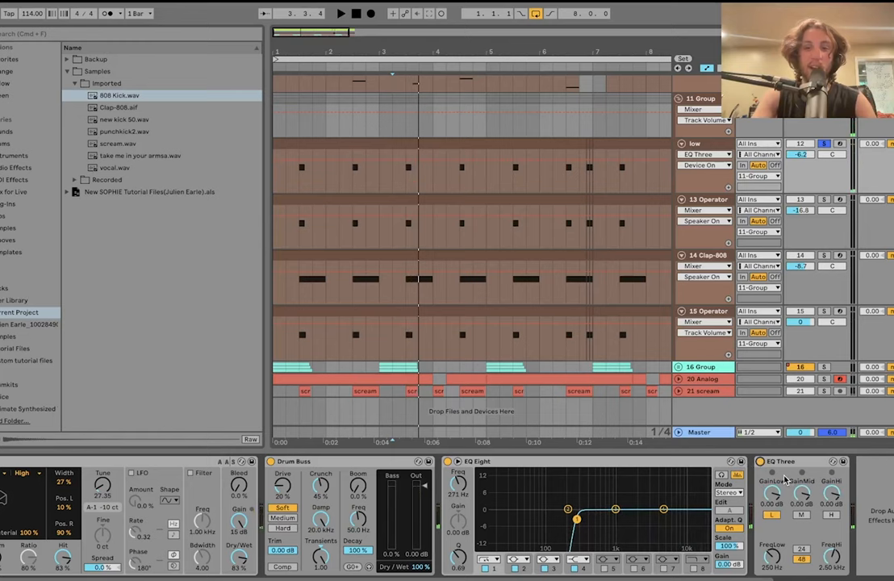
click(341, 13)
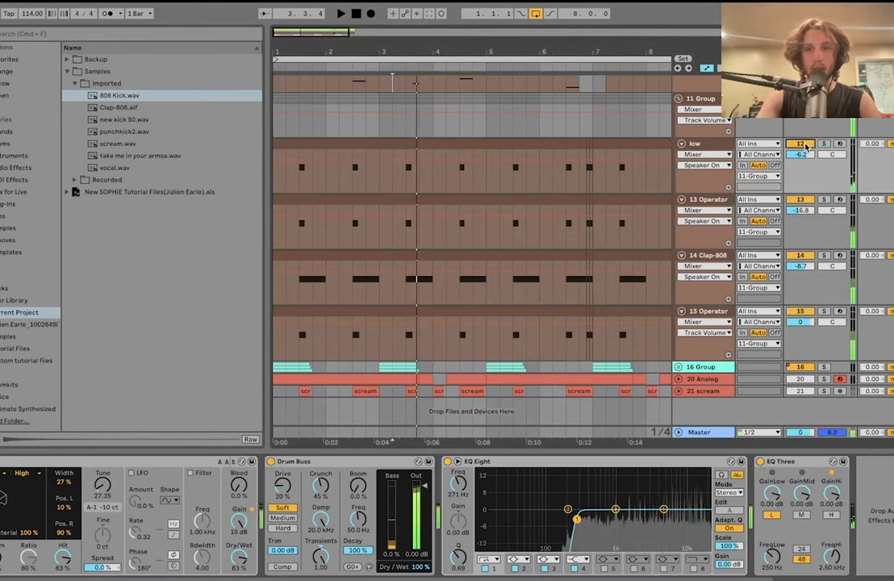
click(341, 13)
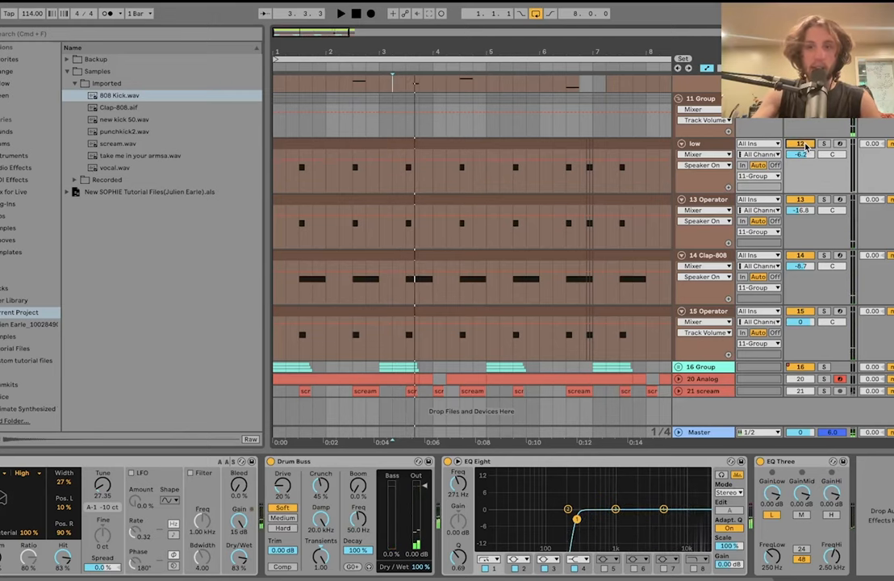
click(340, 13)
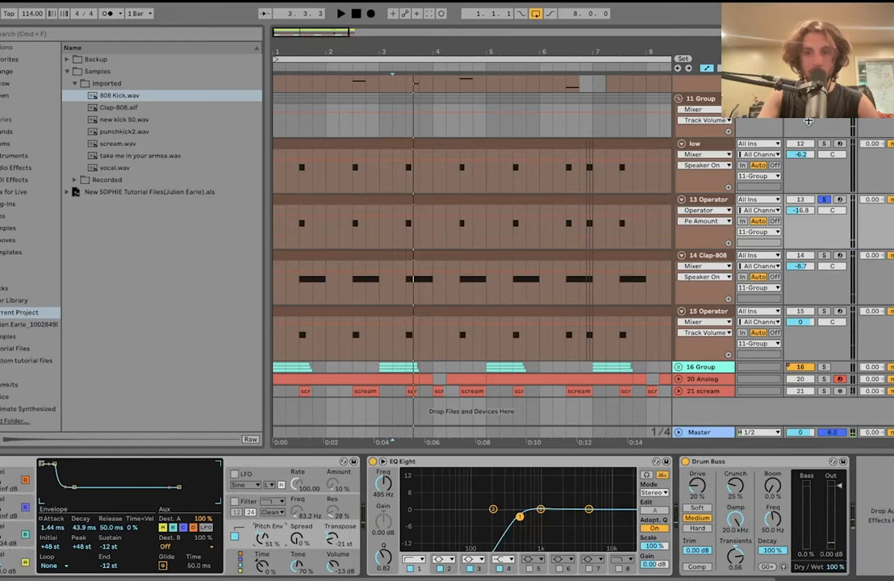
Switch to a further Operator track's synth envelope, LFO, EQ Eight and Drum Buss chain
click(340, 13)
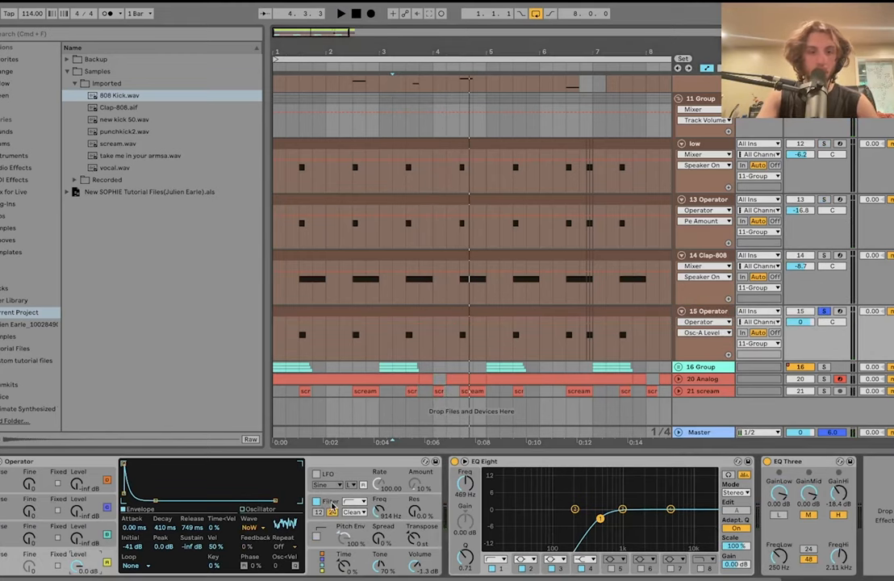
Browse the 15 Operator, 14 Clip-808 sampler and 11 Group Drum Buss chains in turn
click(341, 13)
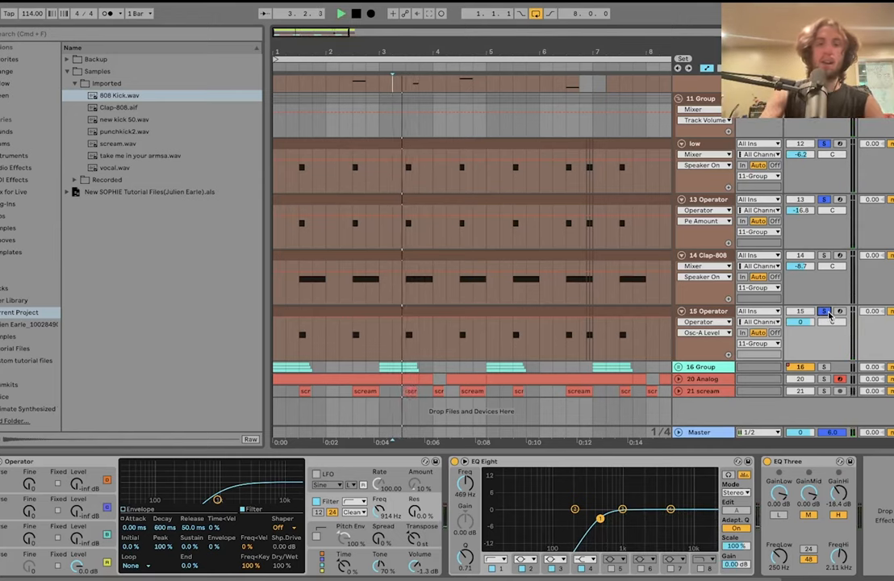
click(340, 13)
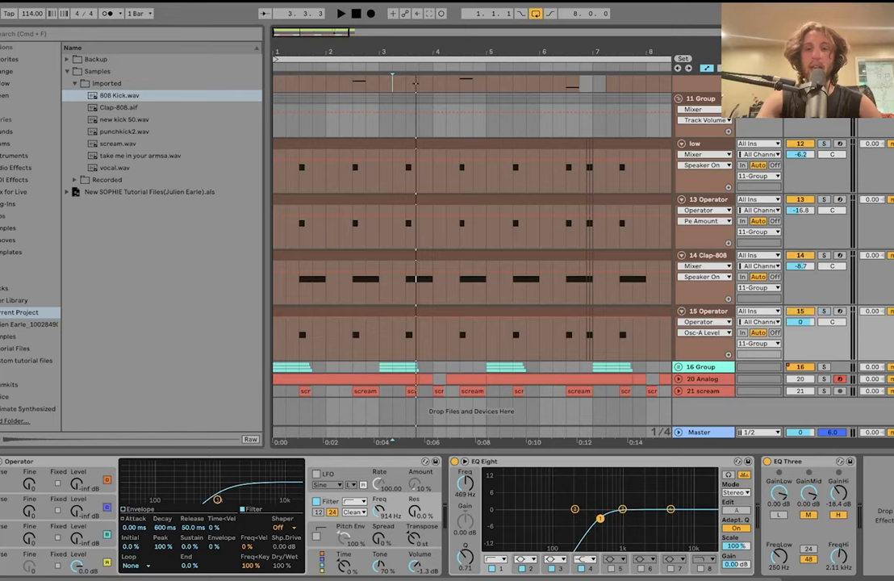
click(702, 255)
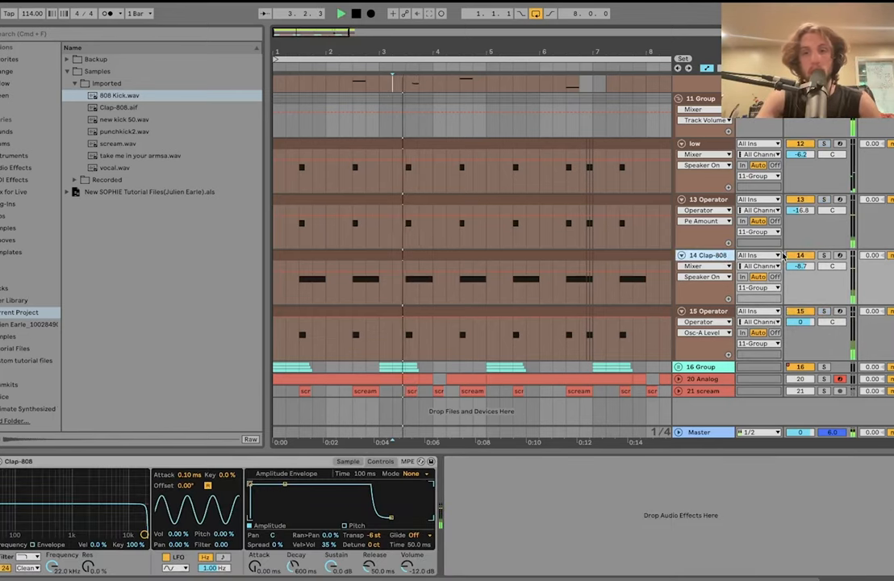
click(823, 255)
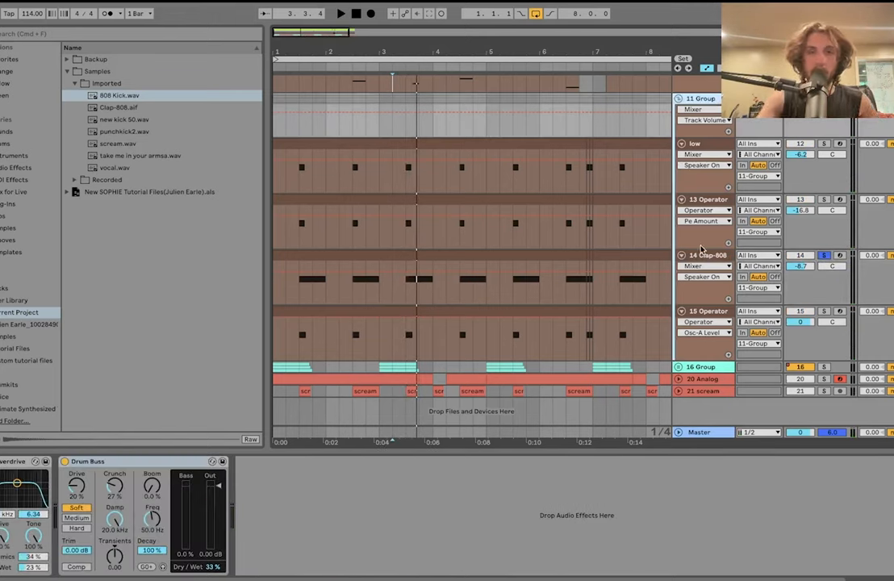
Choose Drum Buss Device On in the 11 Group track's automation chooser
click(707, 255)
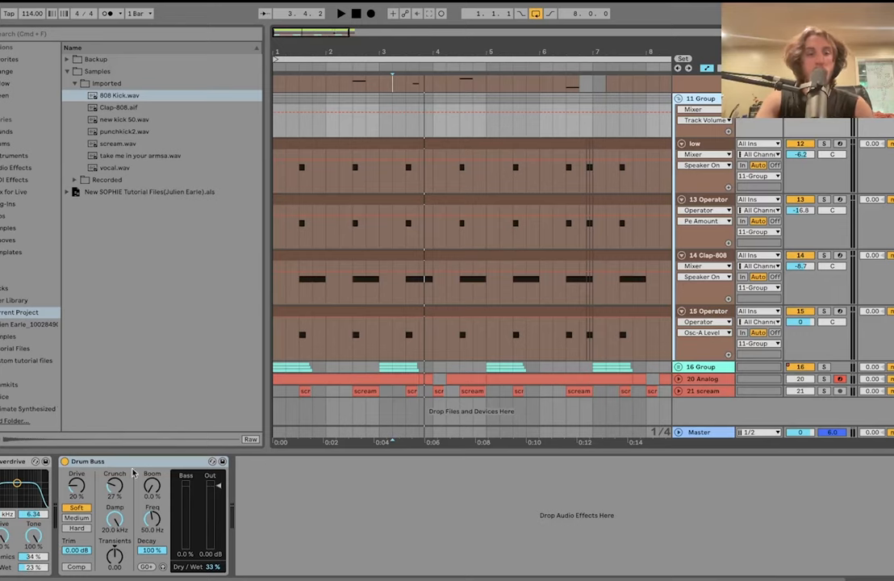
mouse_move(61, 474)
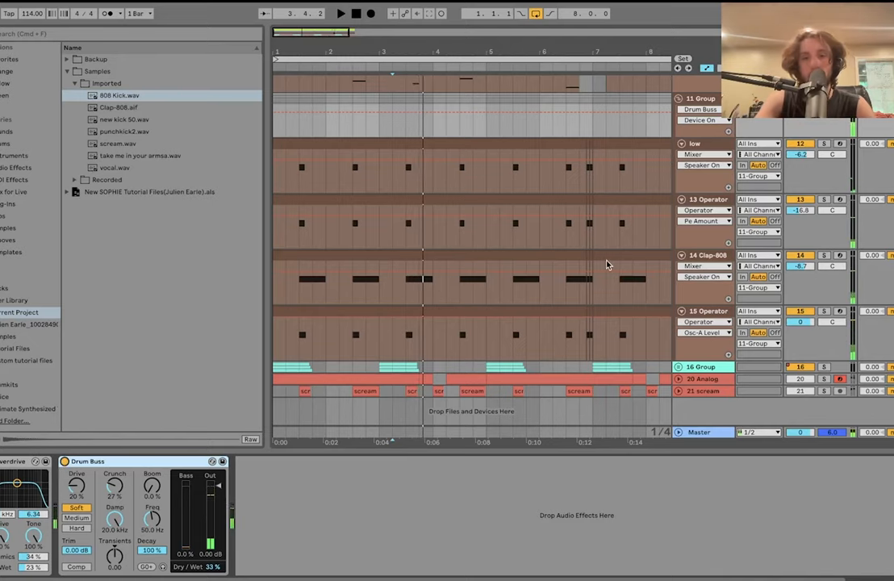
scroll(up, 3)
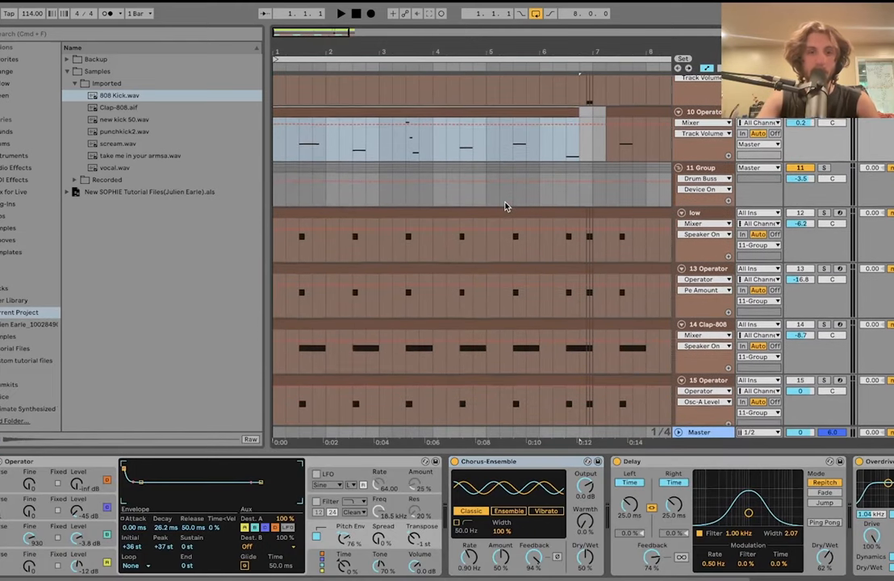
mouse_move(516, 232)
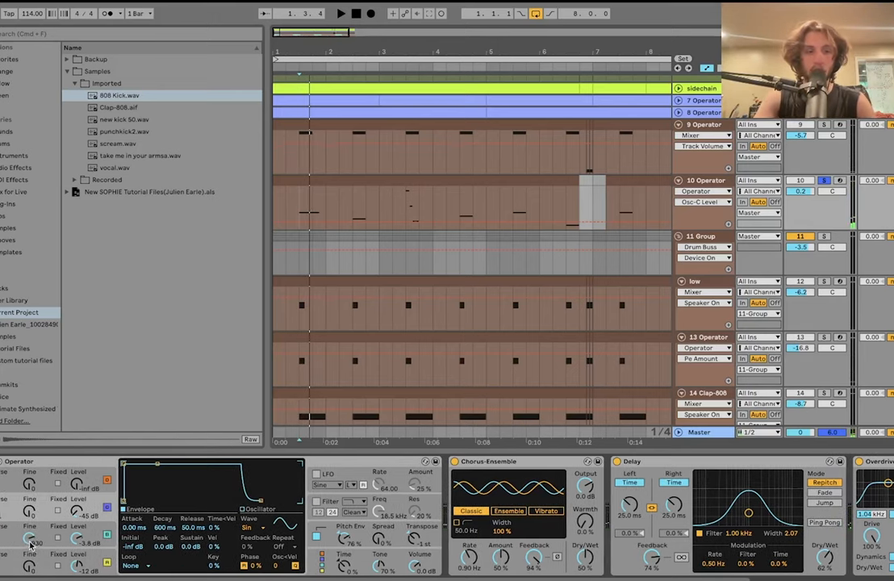
Focus track 10's Chorus-Ensemble device, then move to another Operator track's chain
click(340, 13)
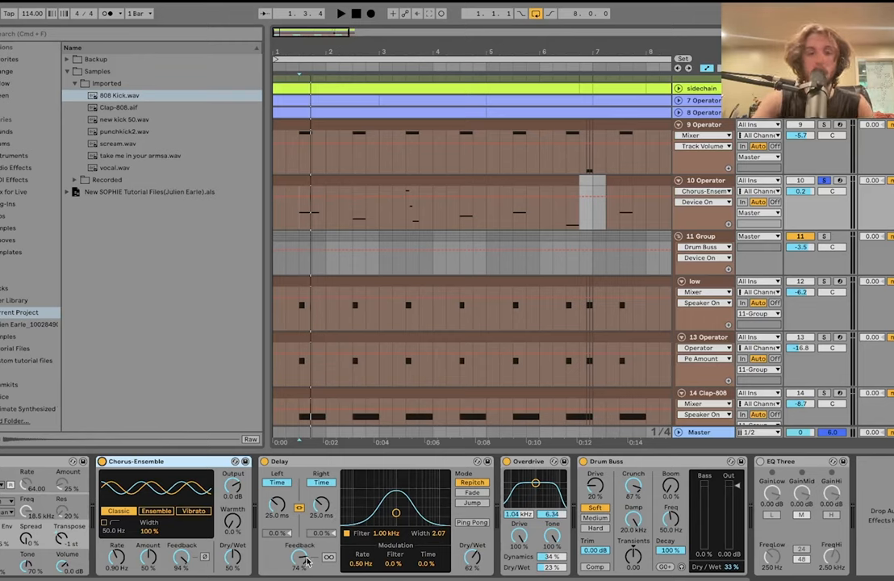
click(340, 13)
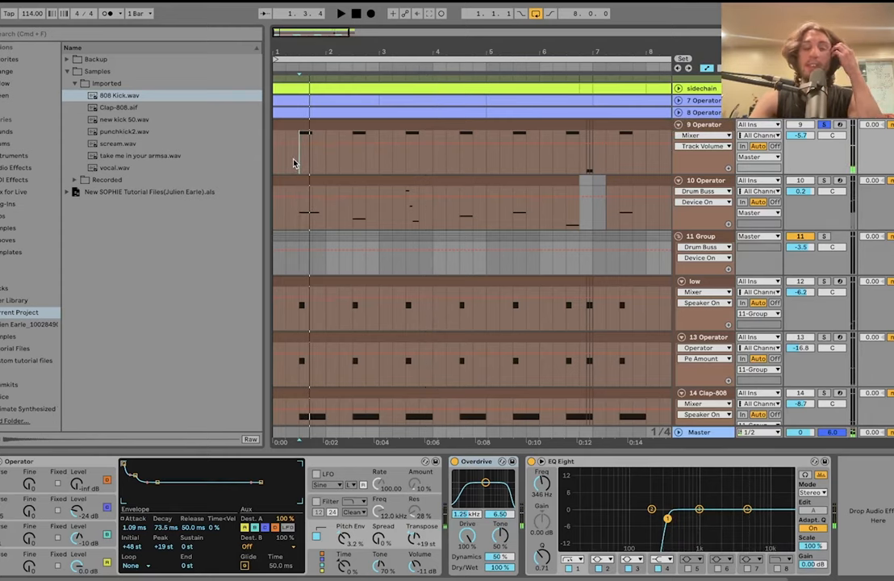
mouse_move(176, 348)
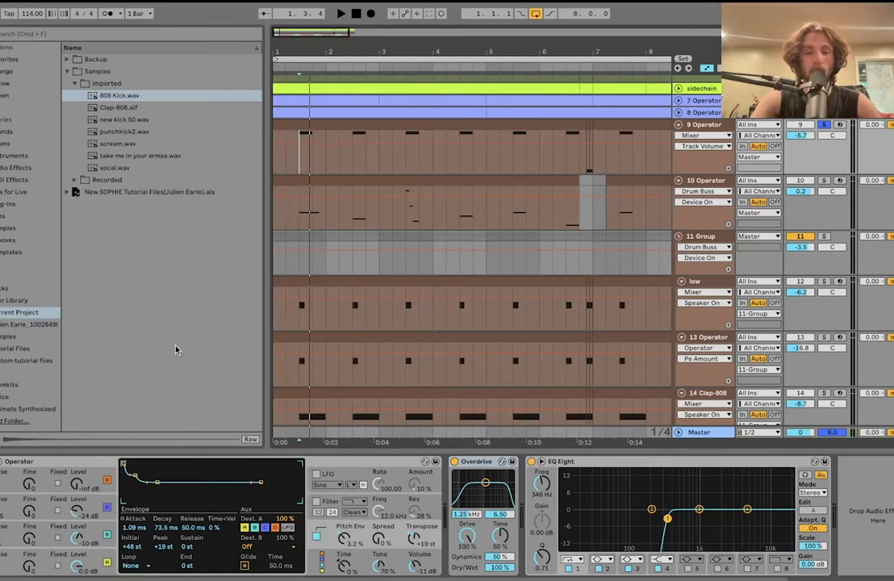
mouse_move(176, 365)
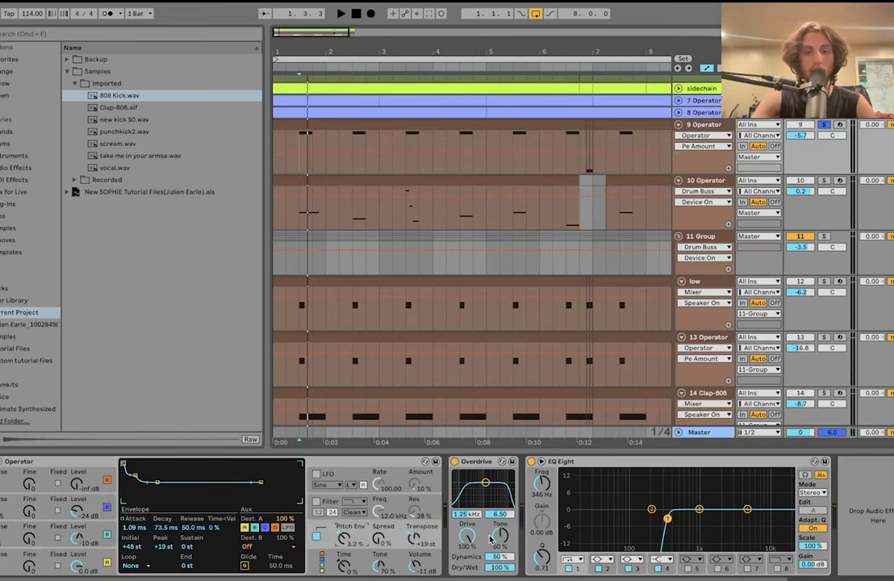
Show the 9 Operator track's Operator, Overdrive and EQ Eight devices
click(341, 13)
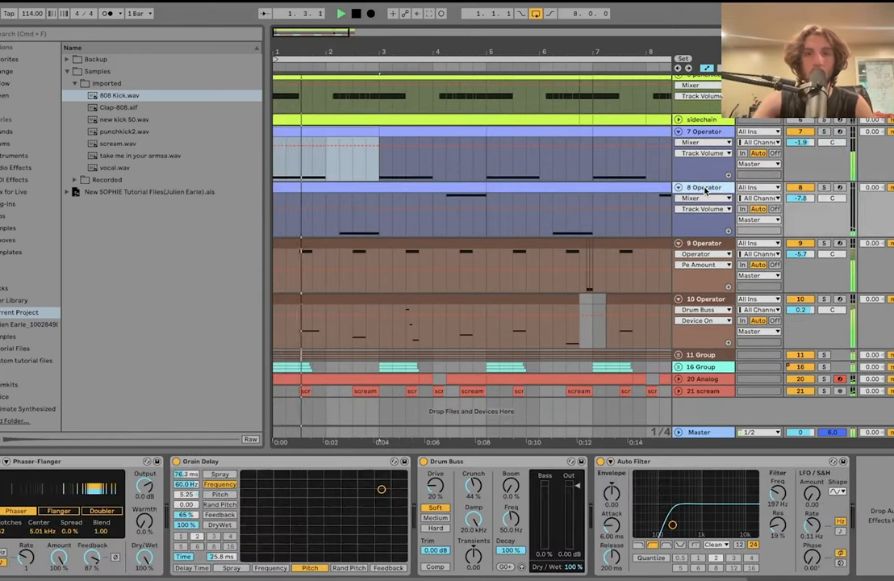
click(340, 13)
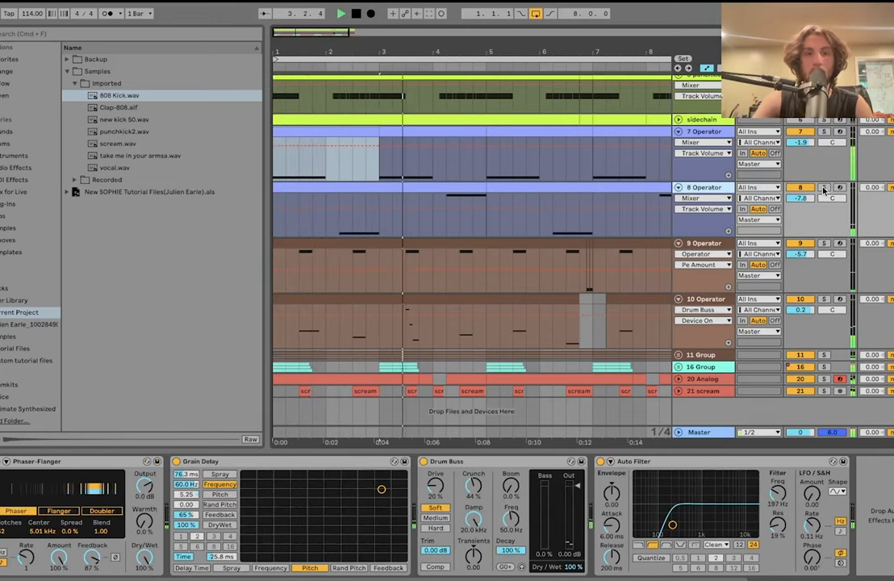
click(823, 197)
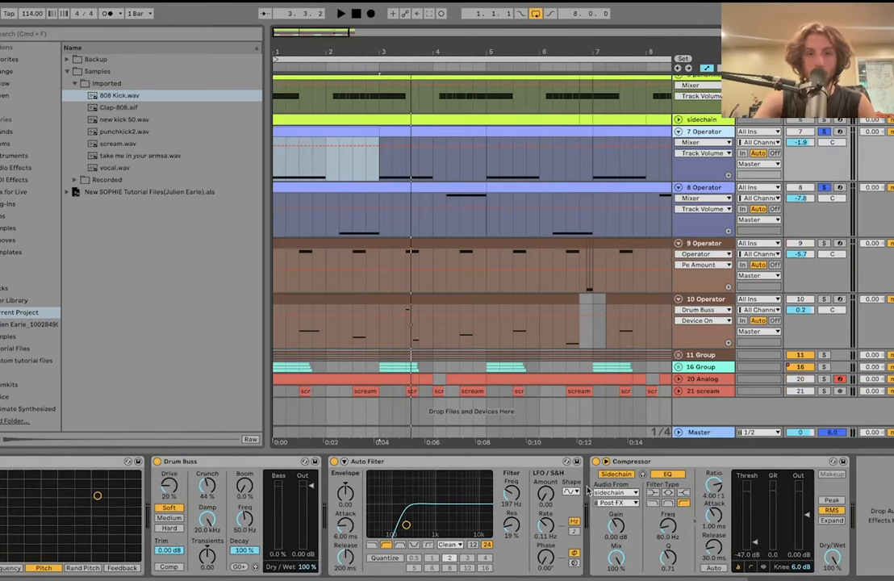
click(822, 187)
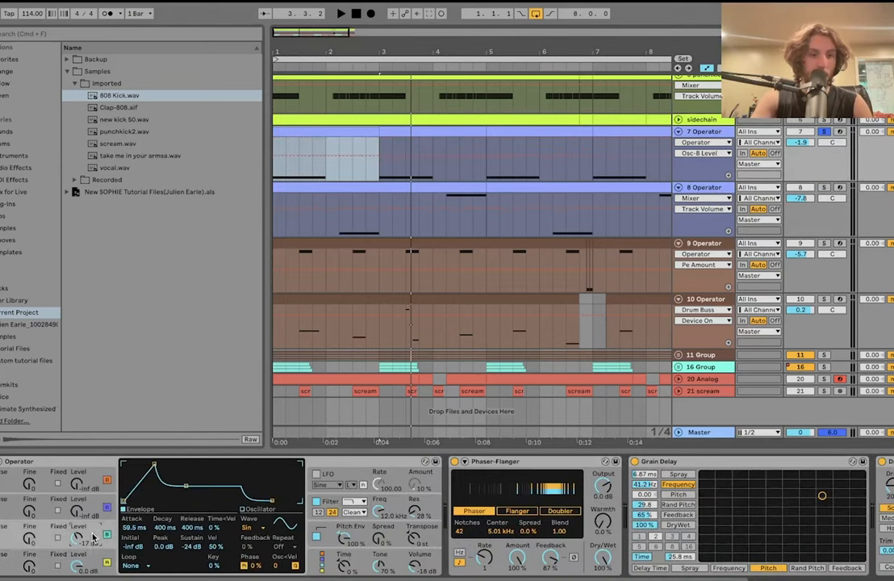
click(340, 13)
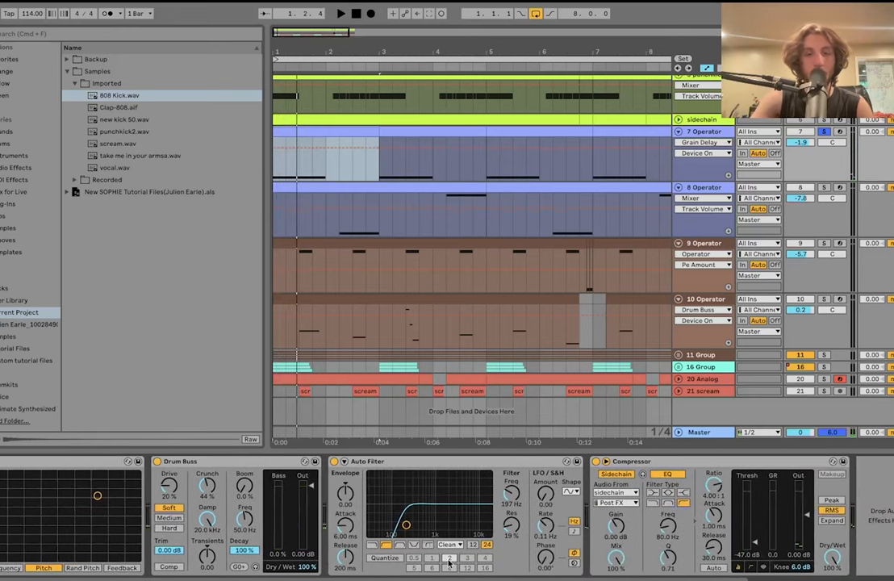
click(823, 187)
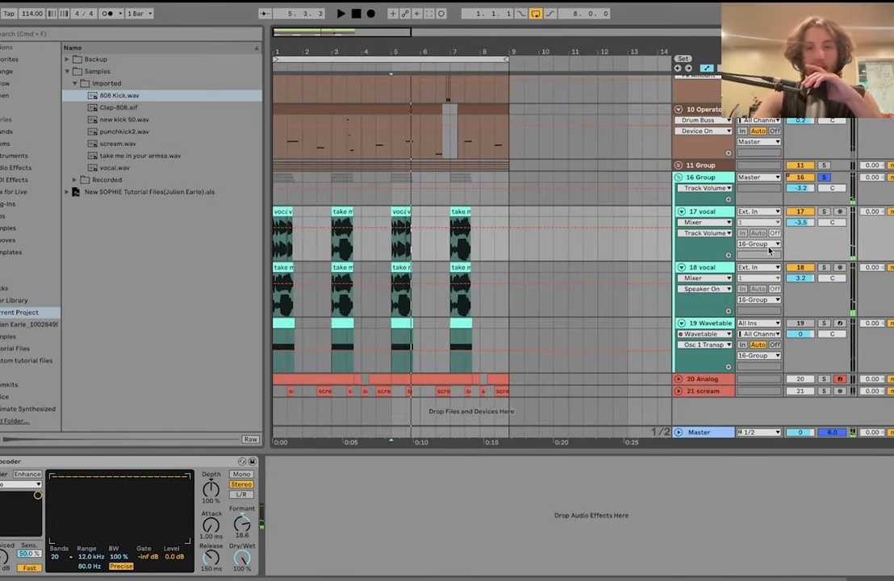
click(823, 212)
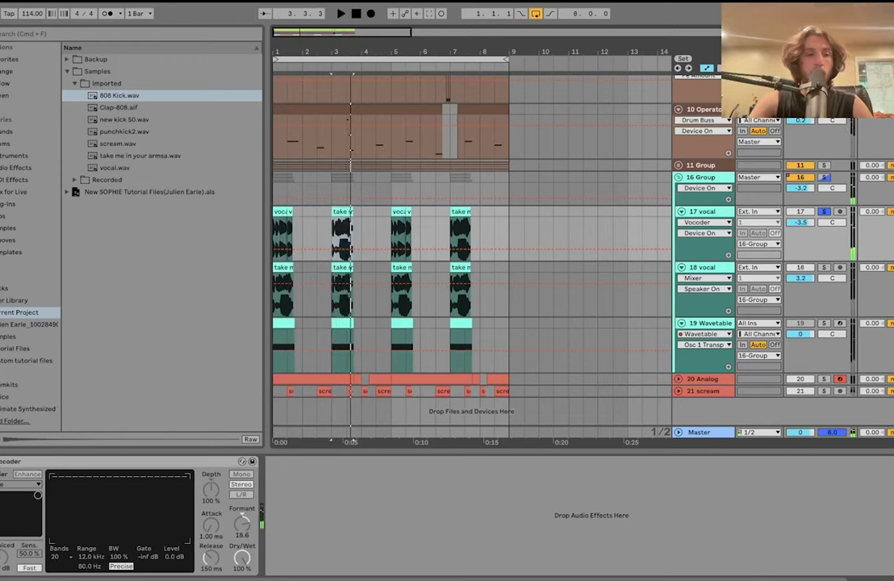
click(341, 13)
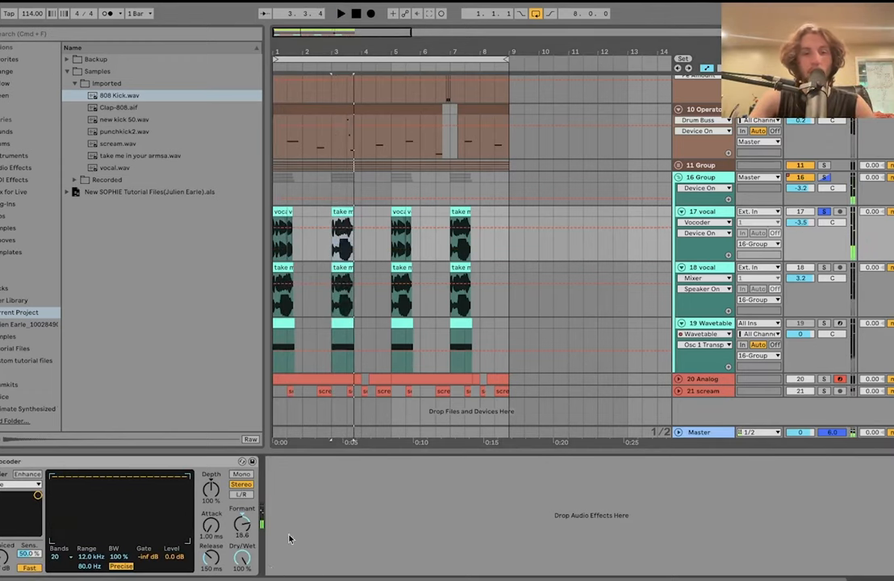
mouse_move(239, 552)
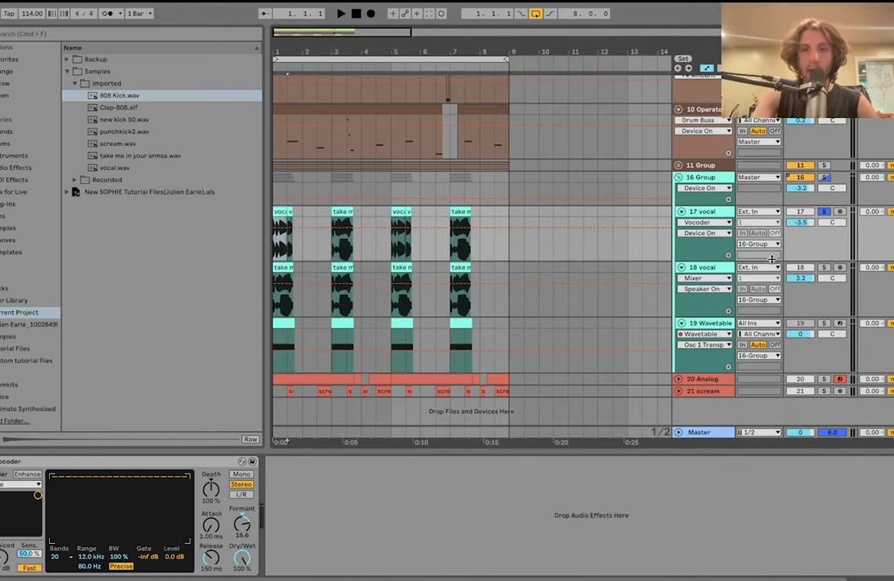
click(341, 13)
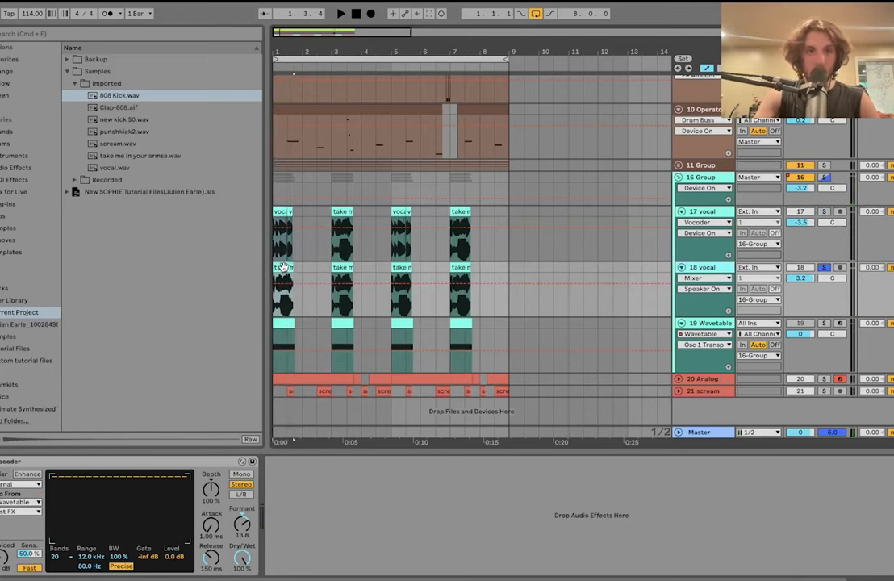
click(340, 13)
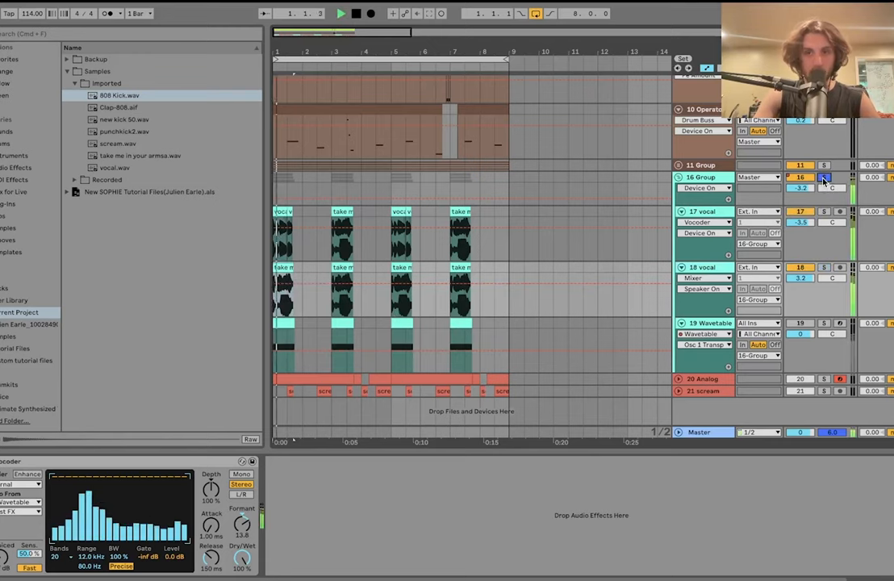
click(339, 13)
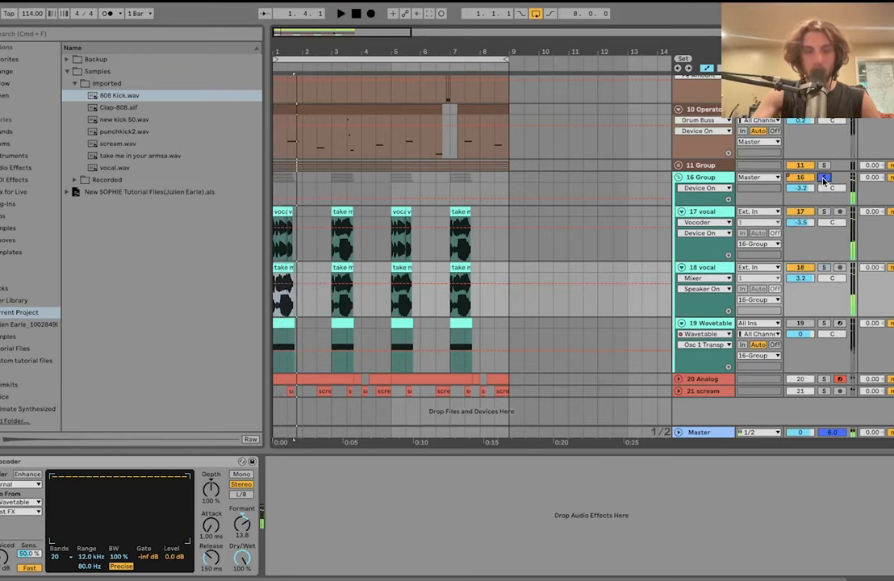
click(339, 13)
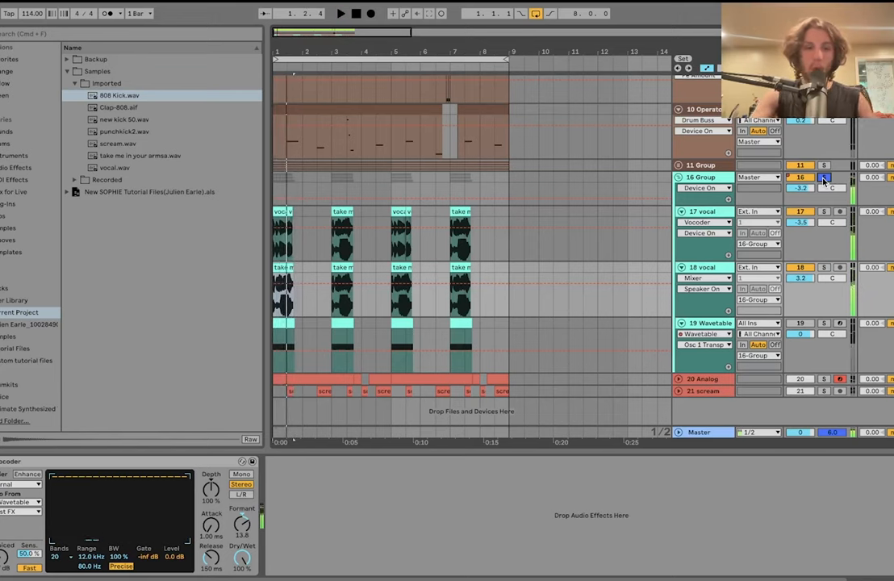
click(823, 176)
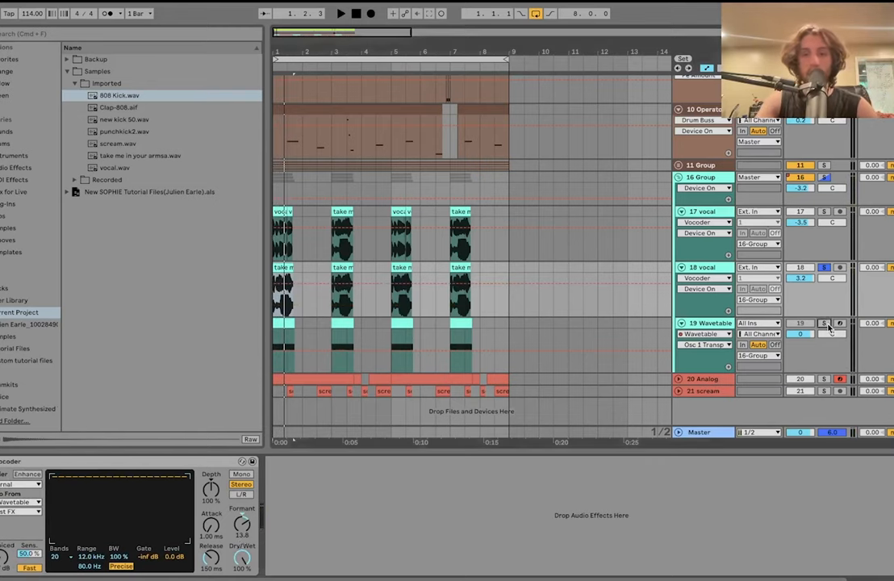
Show the 19 Wavetable track's Wavetable synth feeding the vocoder
click(709, 323)
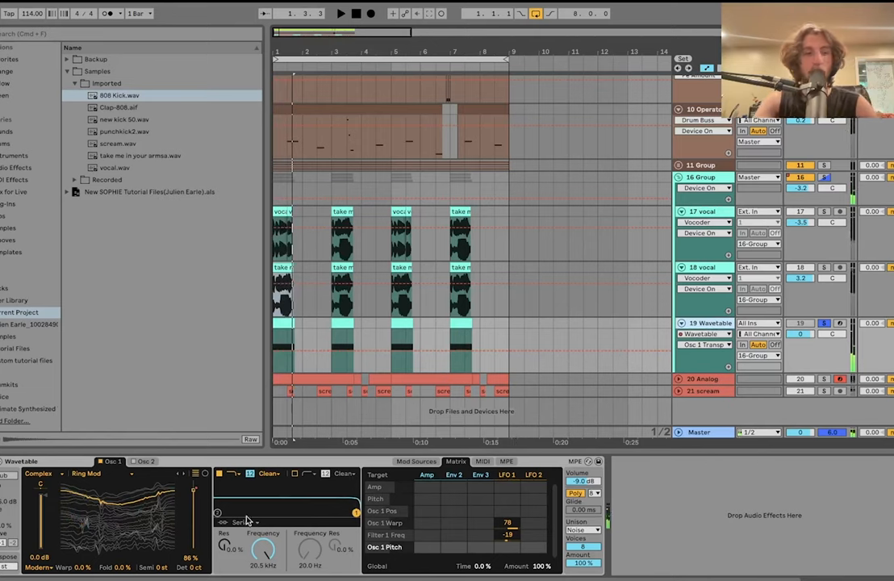
mouse_move(126, 535)
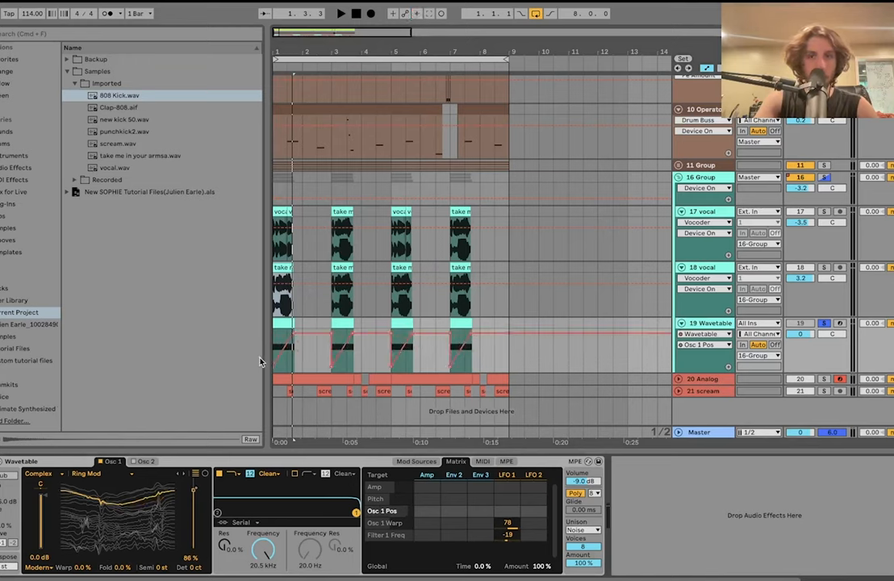
click(340, 13)
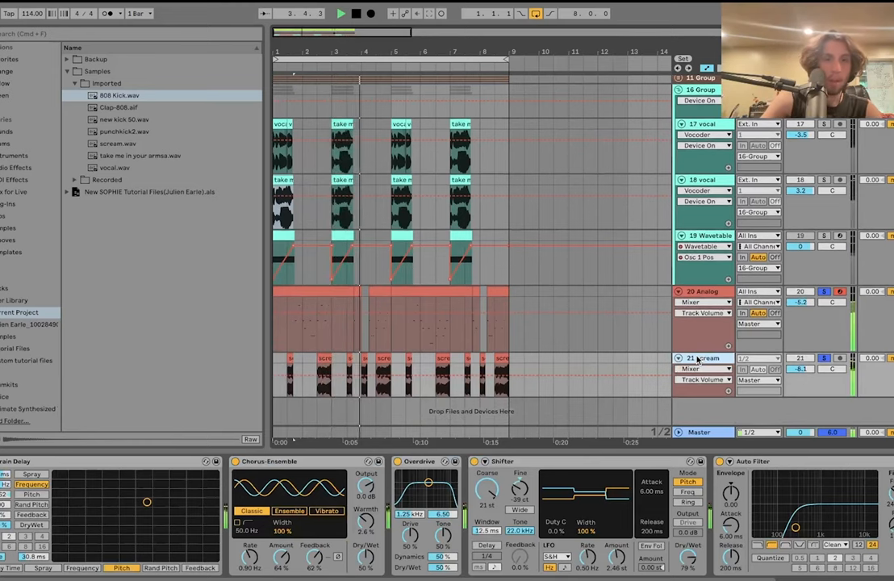
Show the 20 Analog synth with its Grain Delay, Overdrive and Auto Filter effects
click(341, 13)
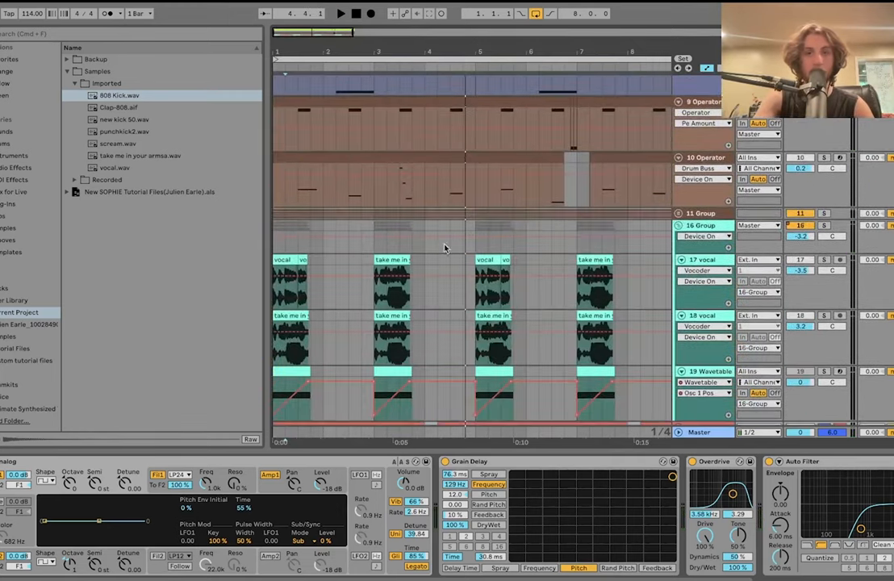
scroll(down, 3)
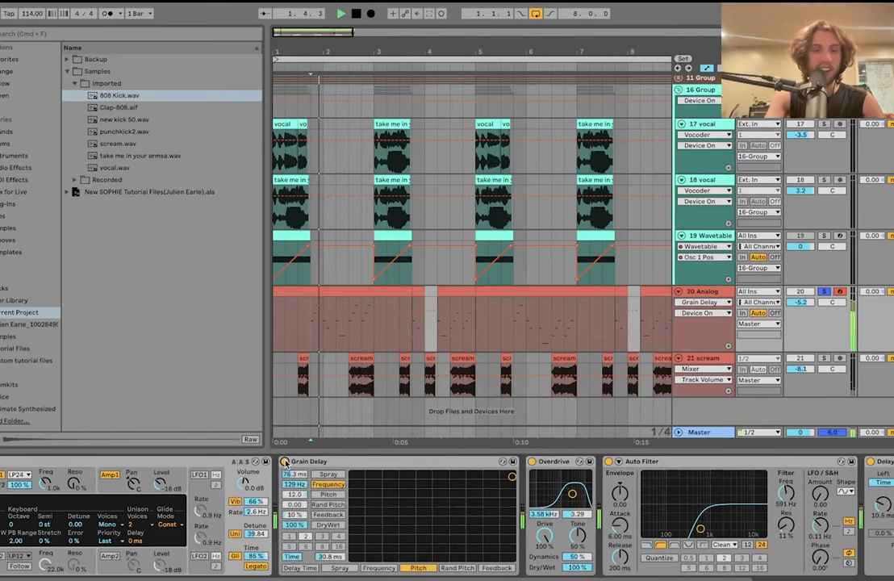
click(355, 13)
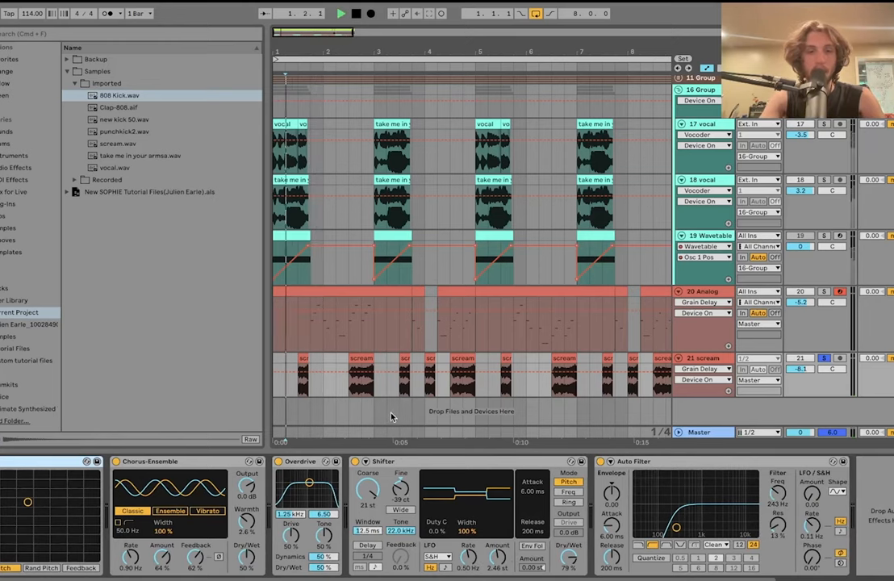
Reveal the 20 Analog chain through to its final Delay, then return to the folded track list
click(341, 13)
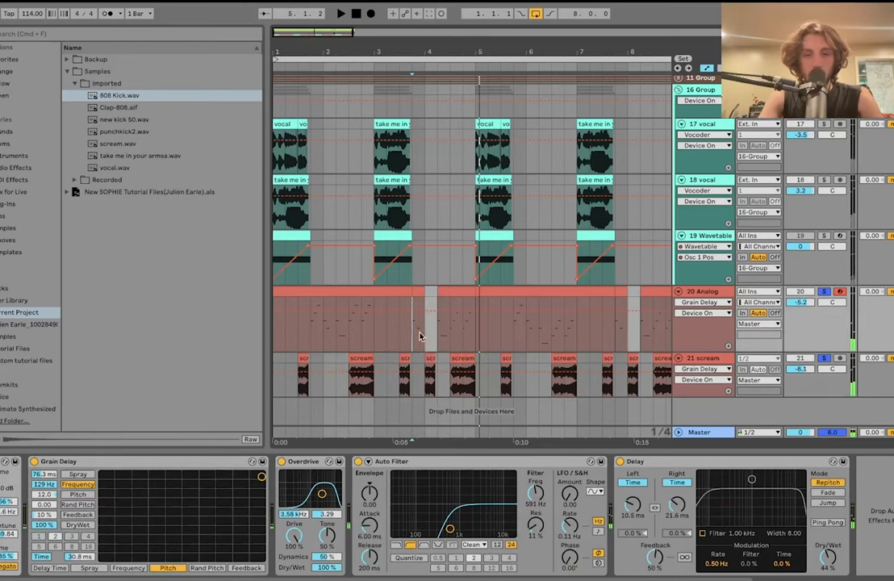
click(823, 358)
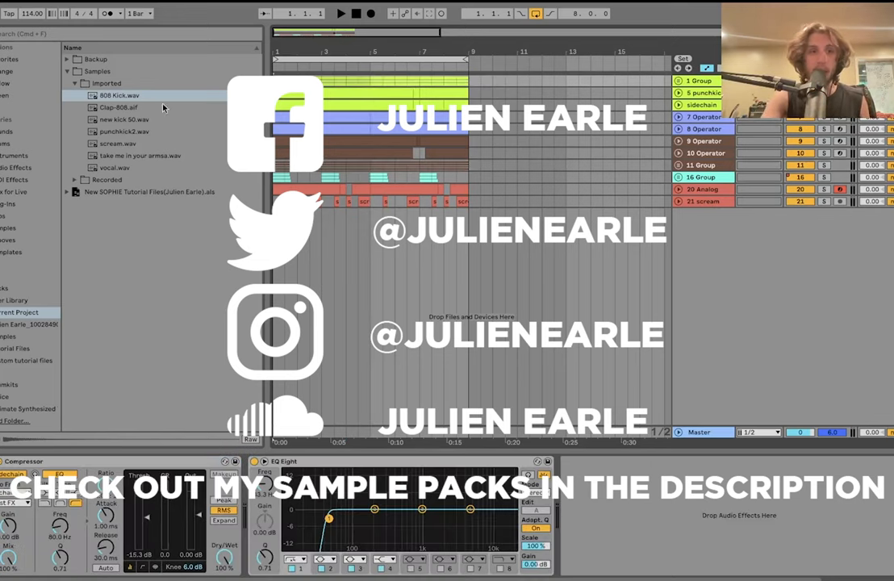
Collapse the Imported folder under Current Project in the Browser
click(74, 84)
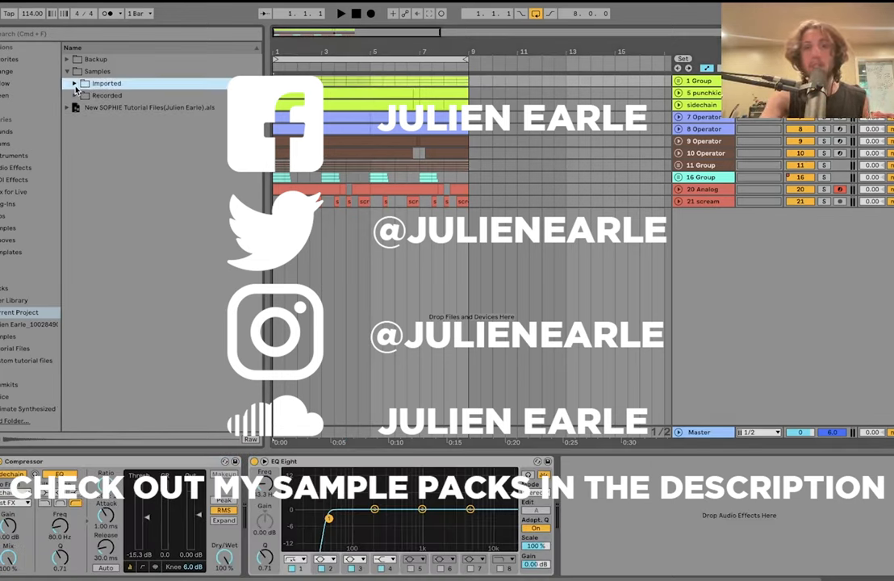